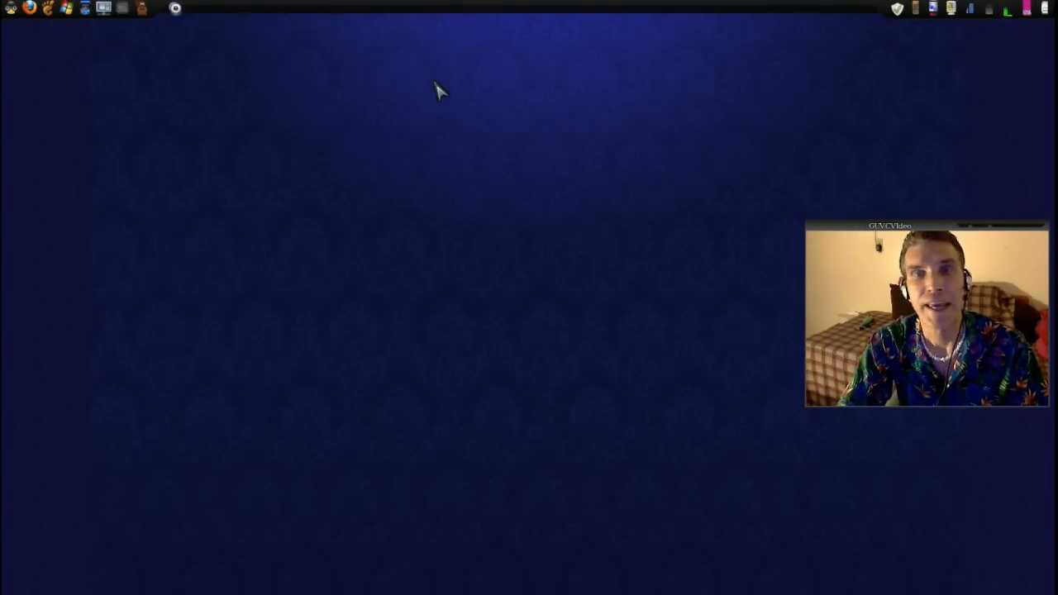
{"action": "mouse_move", "coordinate": [48, 216]}
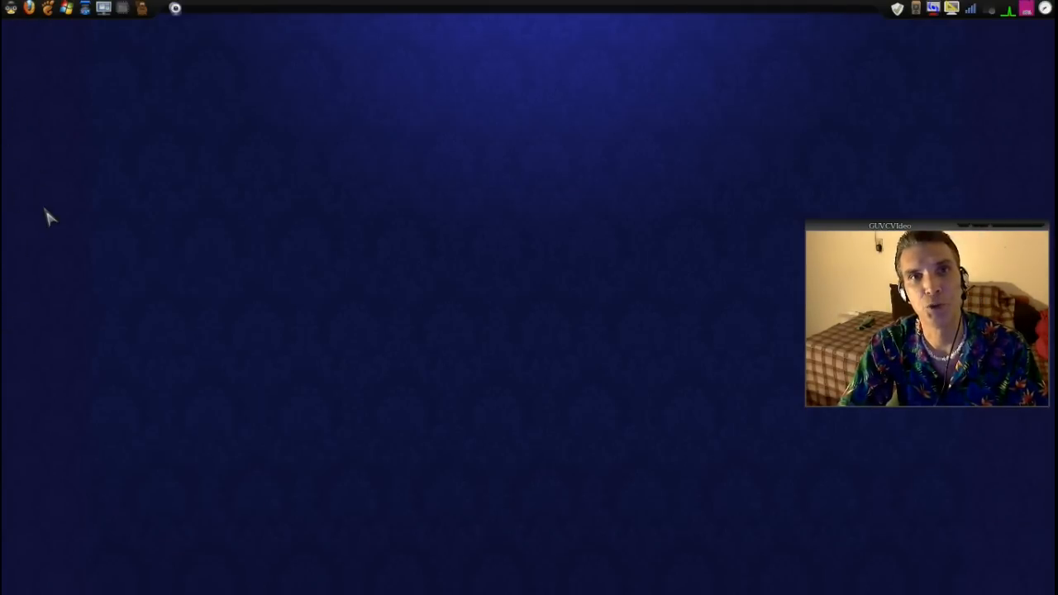
{"action": "mouse_move", "coordinate": [120, 217]}
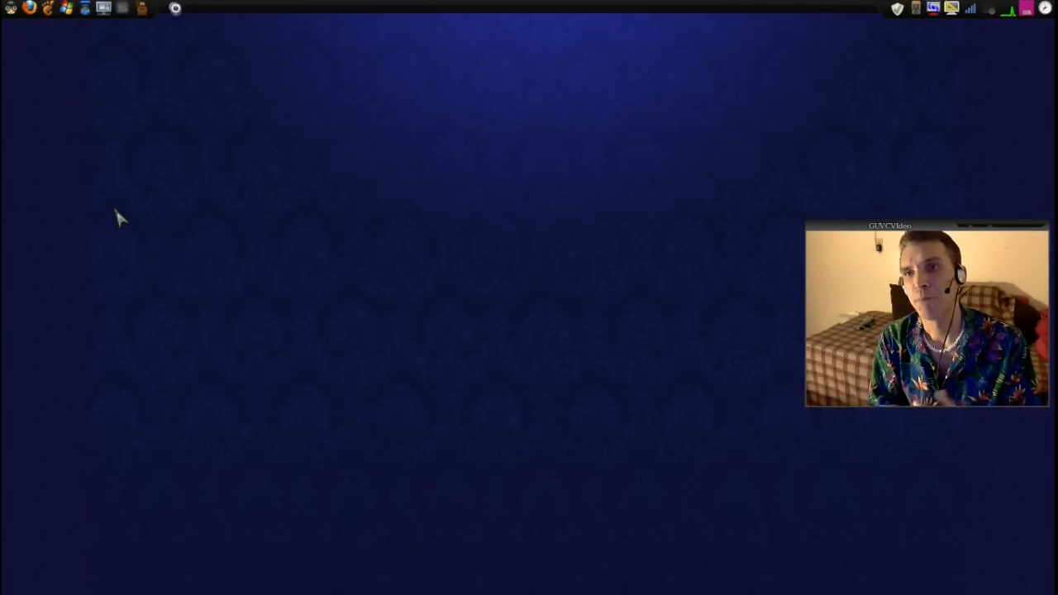
{"action": "mouse_move", "coordinate": [115, 209]}
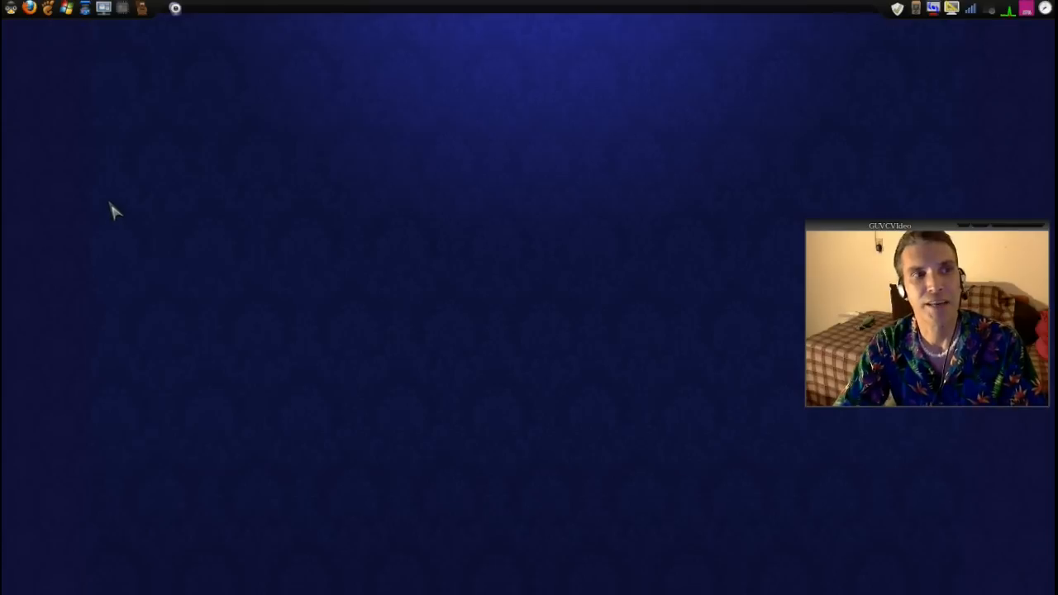
{"action": "mouse_move", "coordinate": [454, 90]}
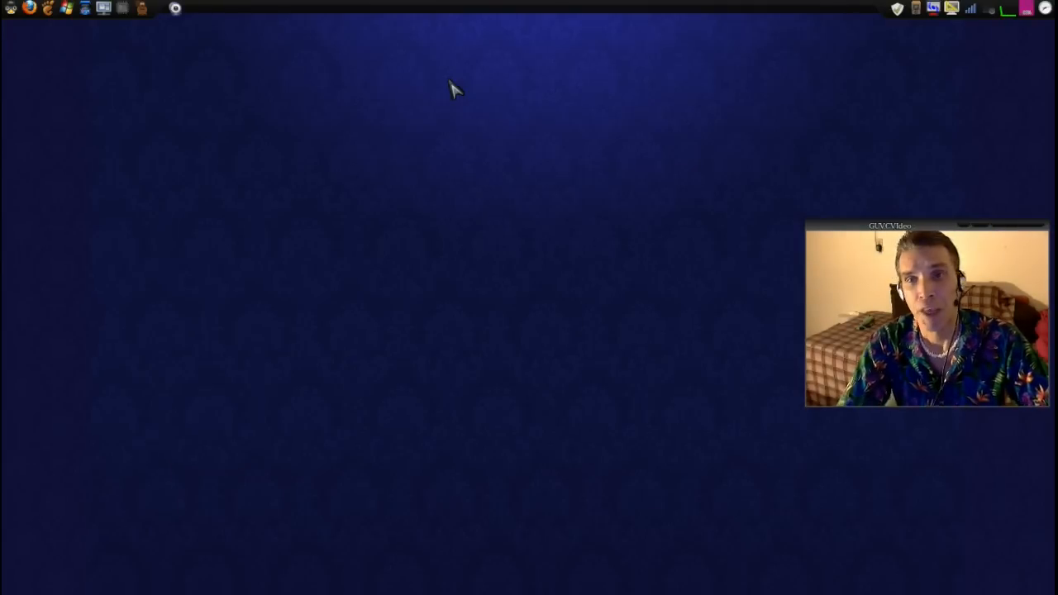
{"action": "mouse_move", "coordinate": [566, 15]}
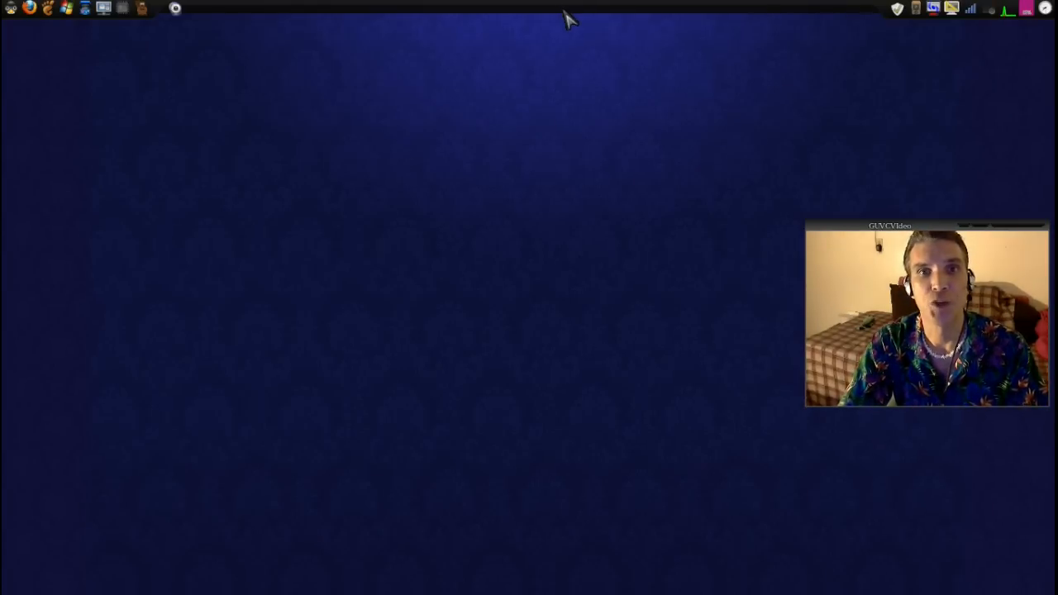
Open Dock Preferences on the Applets page, cancel the log-out prompt, and empty the active applets
{"action": "right_click", "coordinate": [570, 8]}
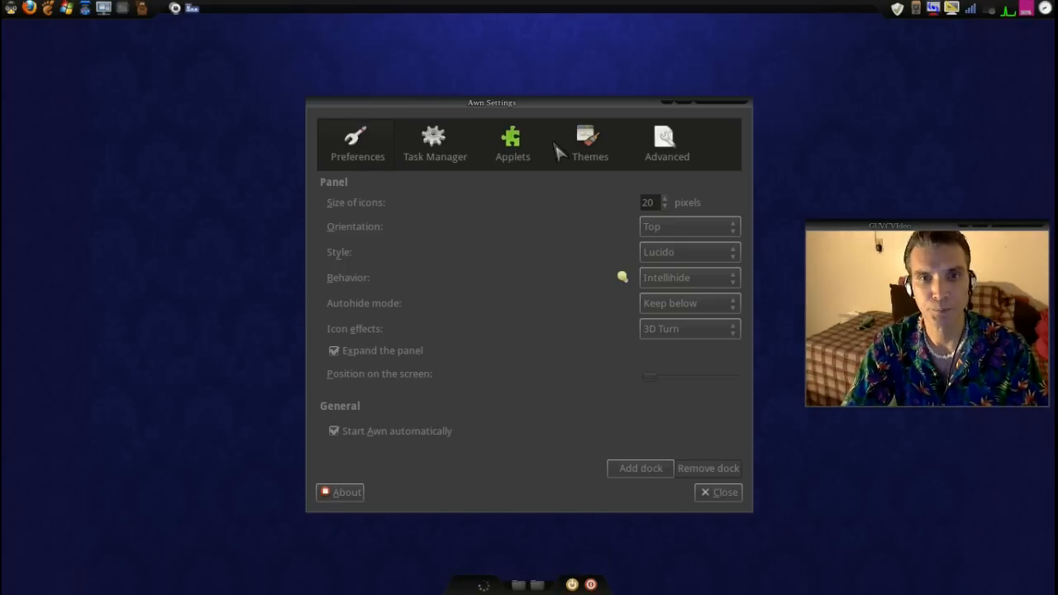
{"action": "left_click", "coordinate": [511, 143]}
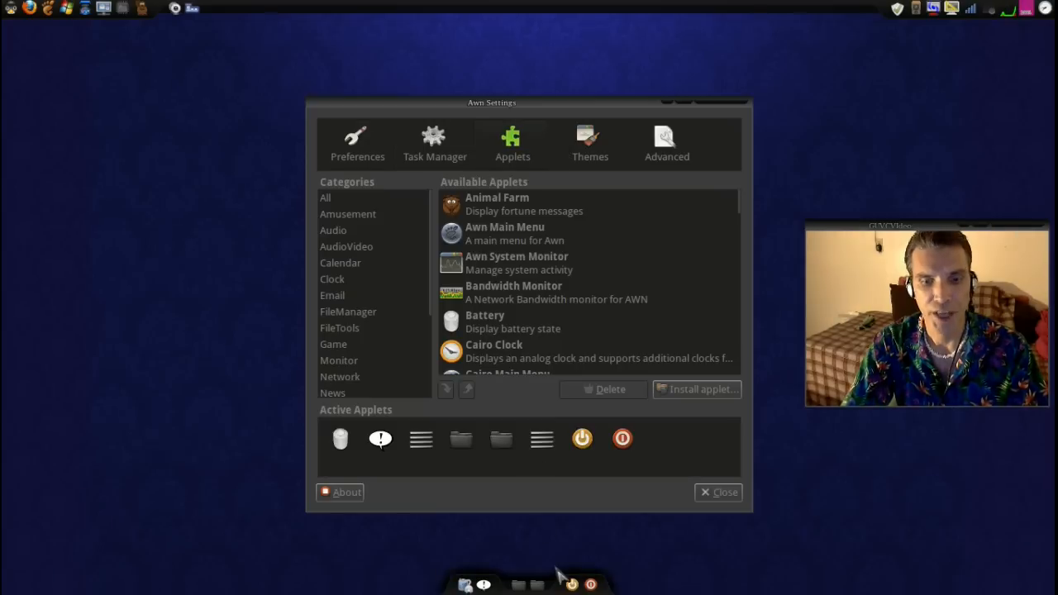
{"action": "left_click", "coordinate": [582, 438]}
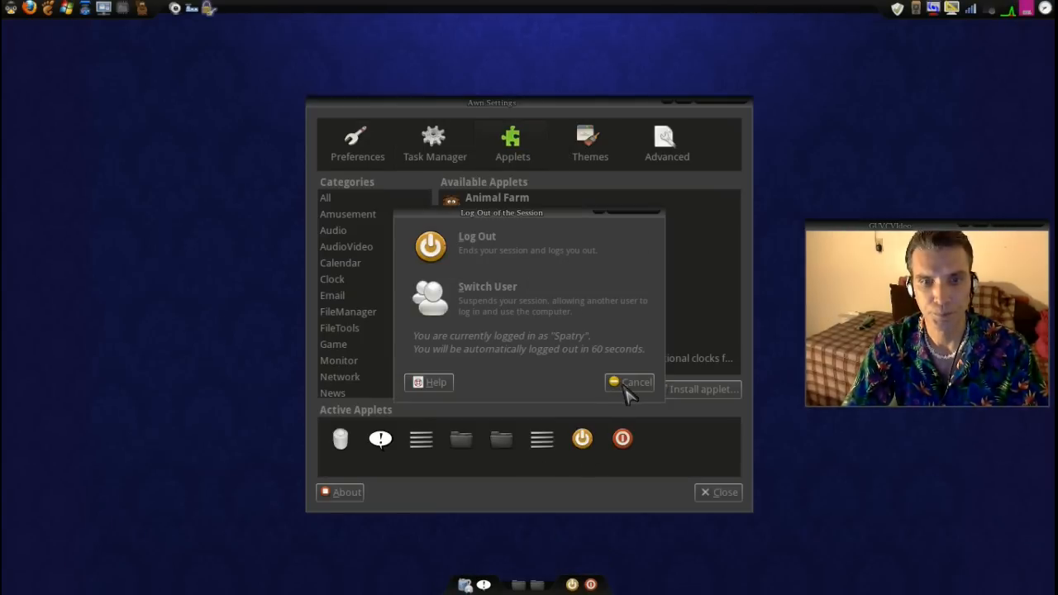
{"action": "left_click", "coordinate": [629, 382]}
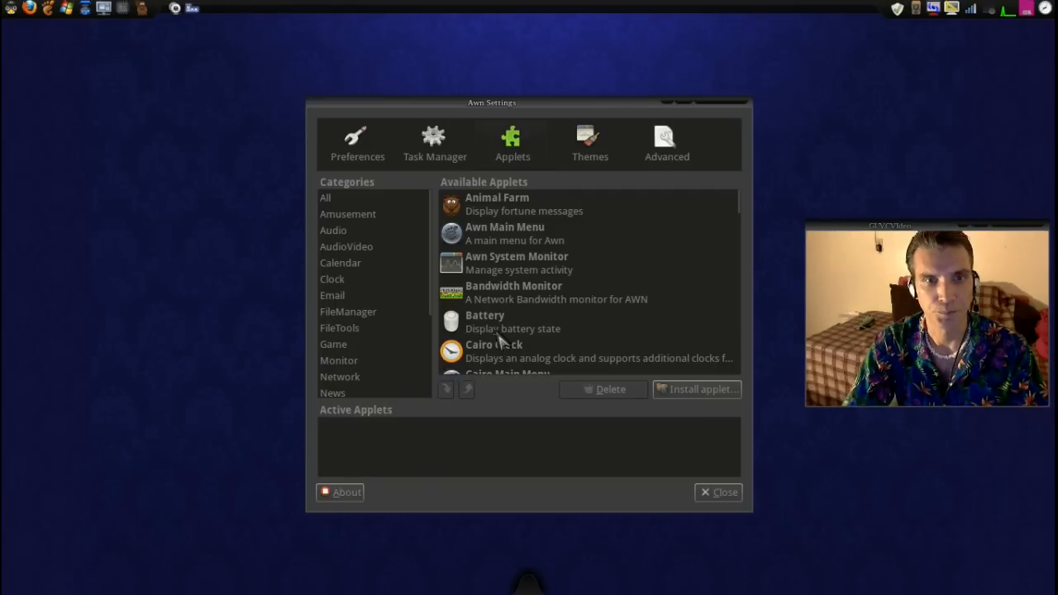
{"action": "mouse_move", "coordinate": [495, 347]}
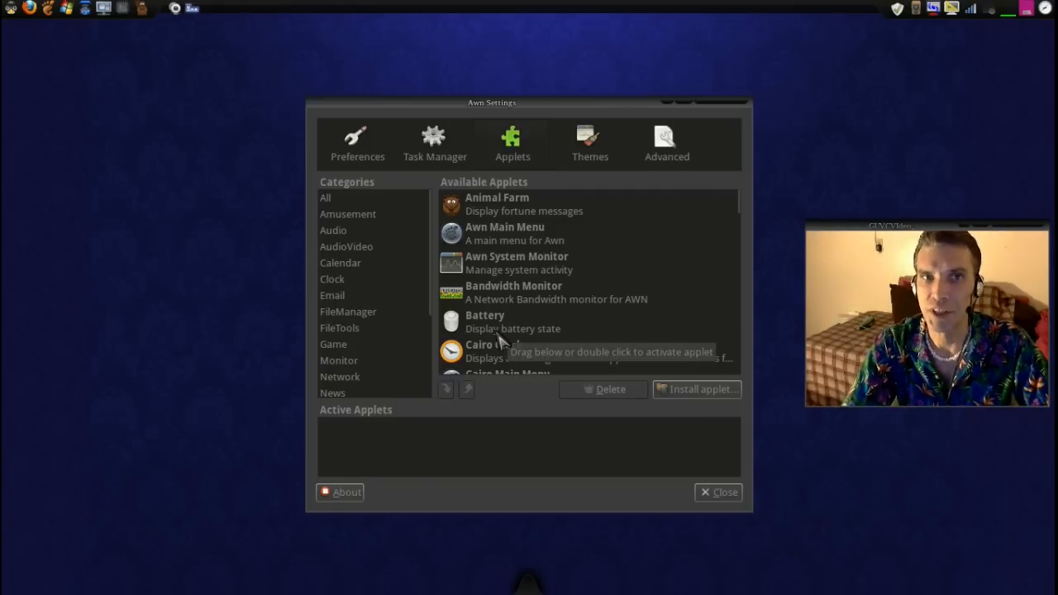
Return to the Preferences page, move the window up-left, and show the Icon effects list
{"action": "left_click", "coordinate": [357, 142]}
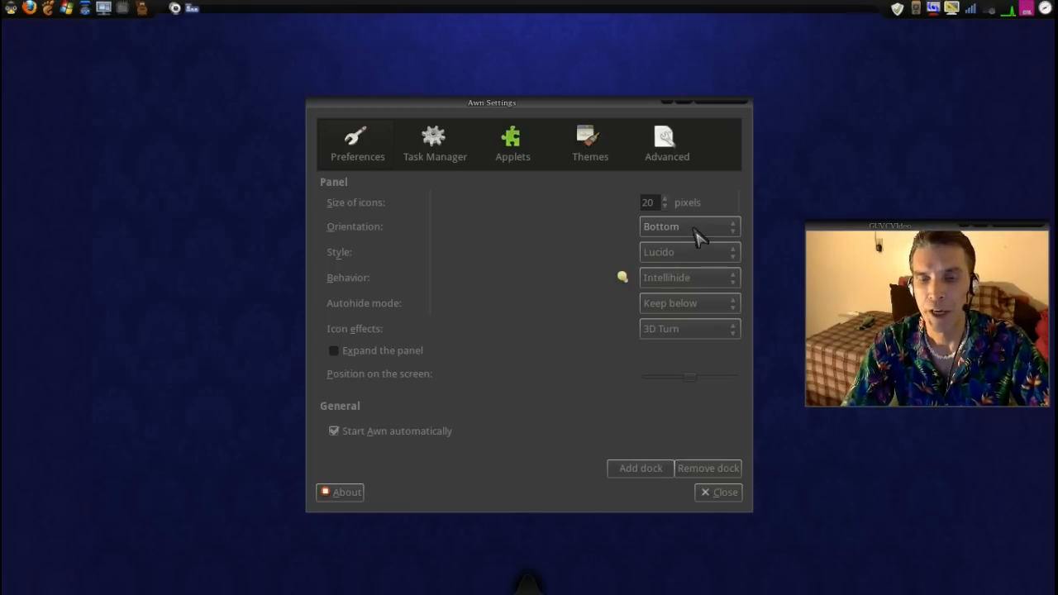
{"action": "mouse_move", "coordinate": [678, 238]}
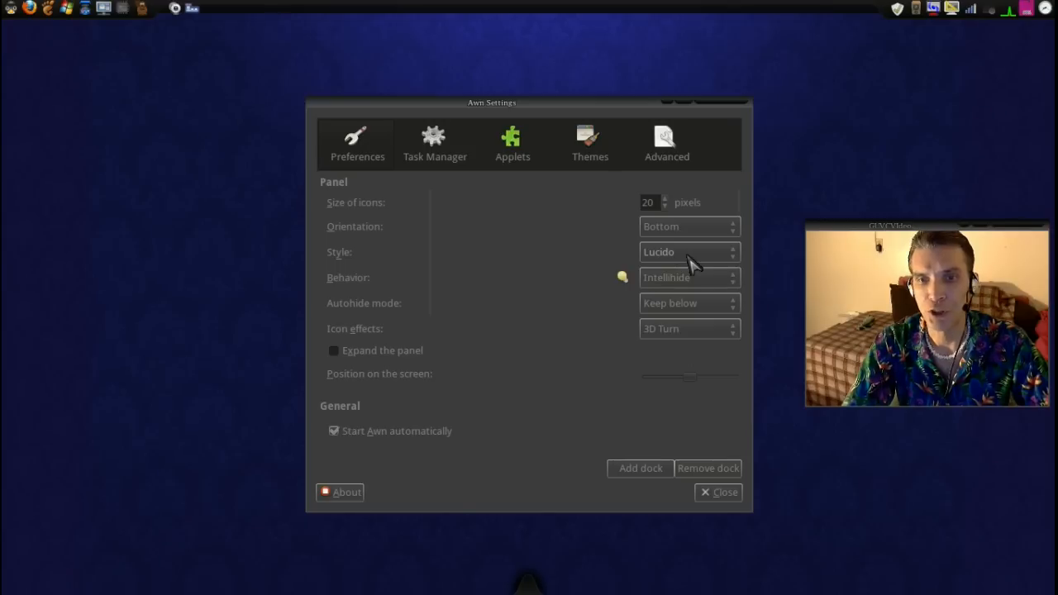
{"action": "mouse_move", "coordinate": [701, 11]}
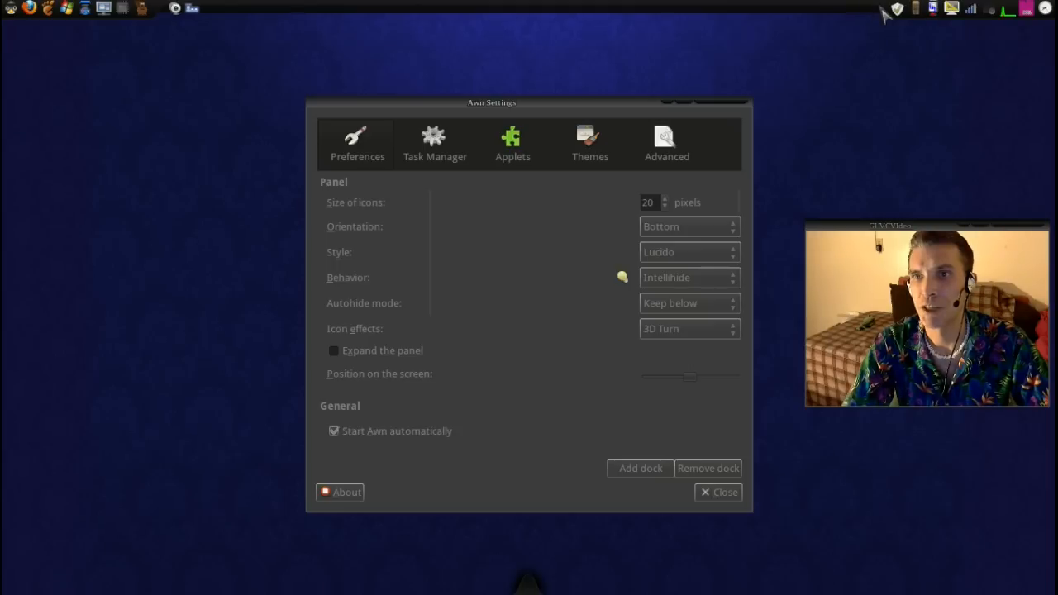
{"action": "mouse_move", "coordinate": [903, 37]}
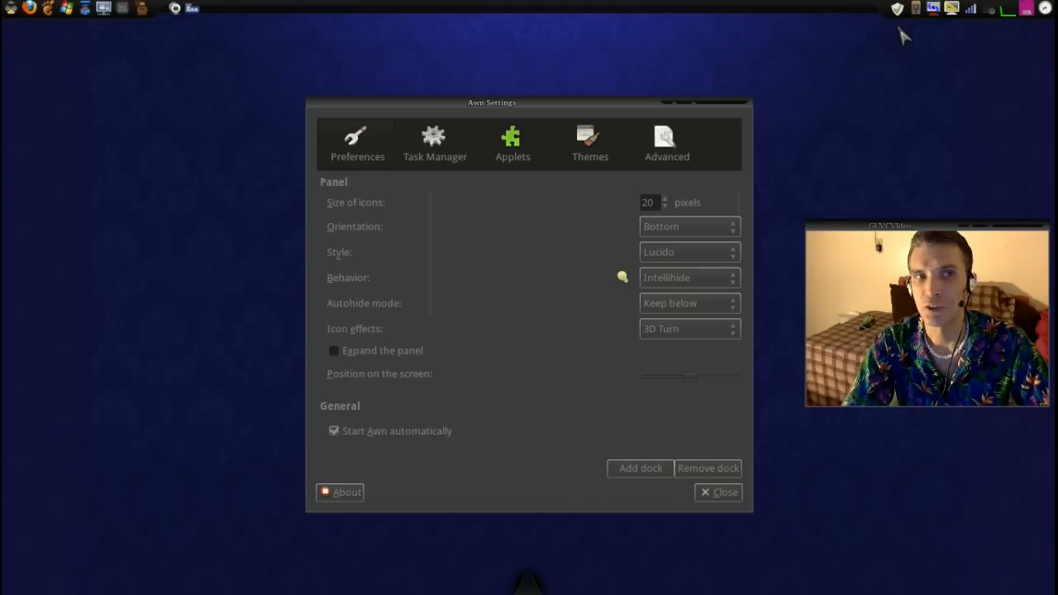
{"action": "mouse_move", "coordinate": [236, 10]}
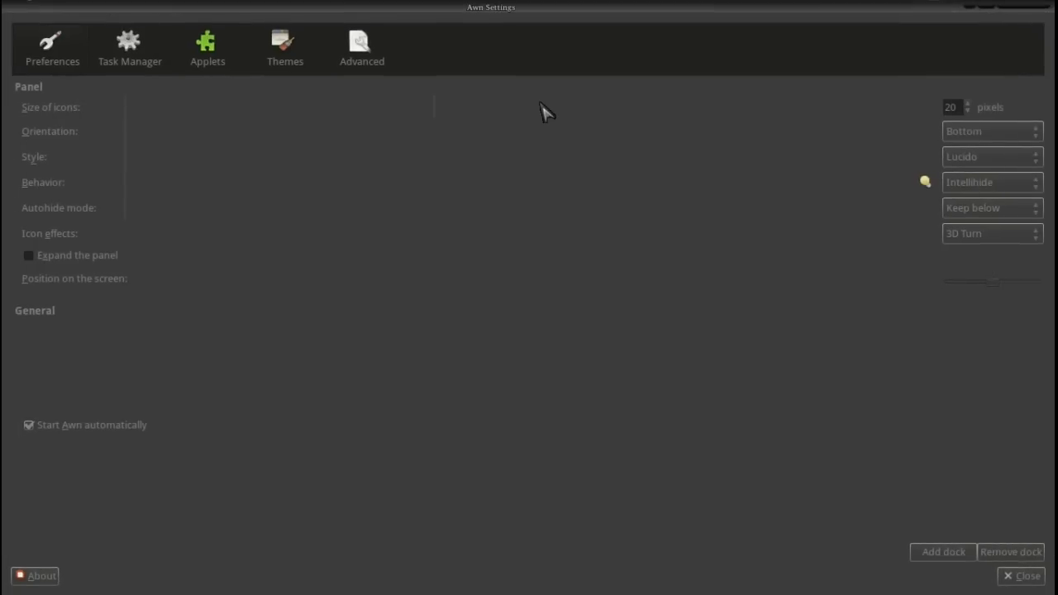
{"action": "mouse_move", "coordinate": [554, 103]}
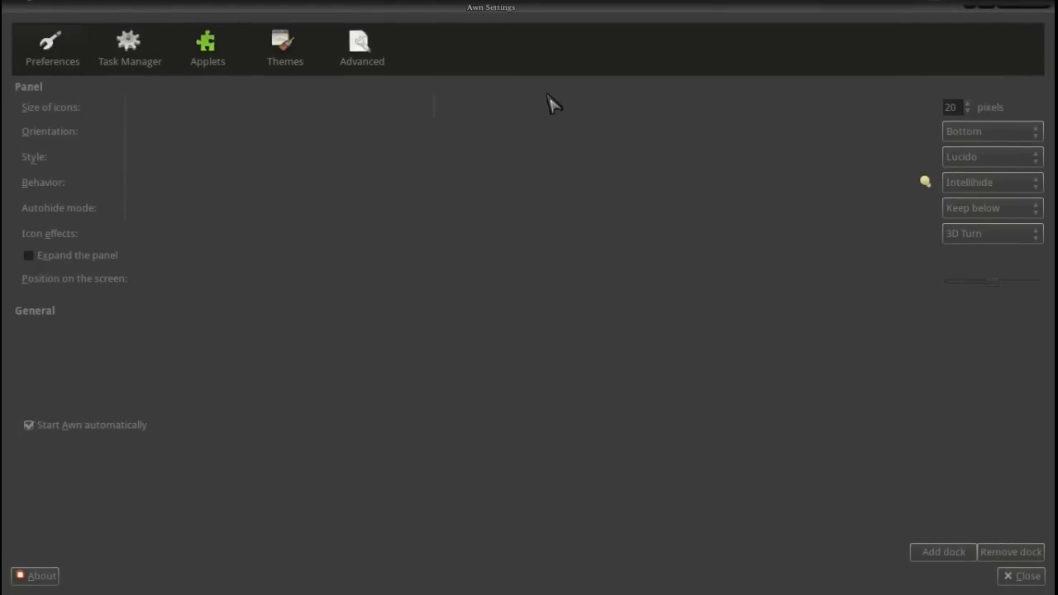
{"action": "mouse_move", "coordinate": [950, 15]}
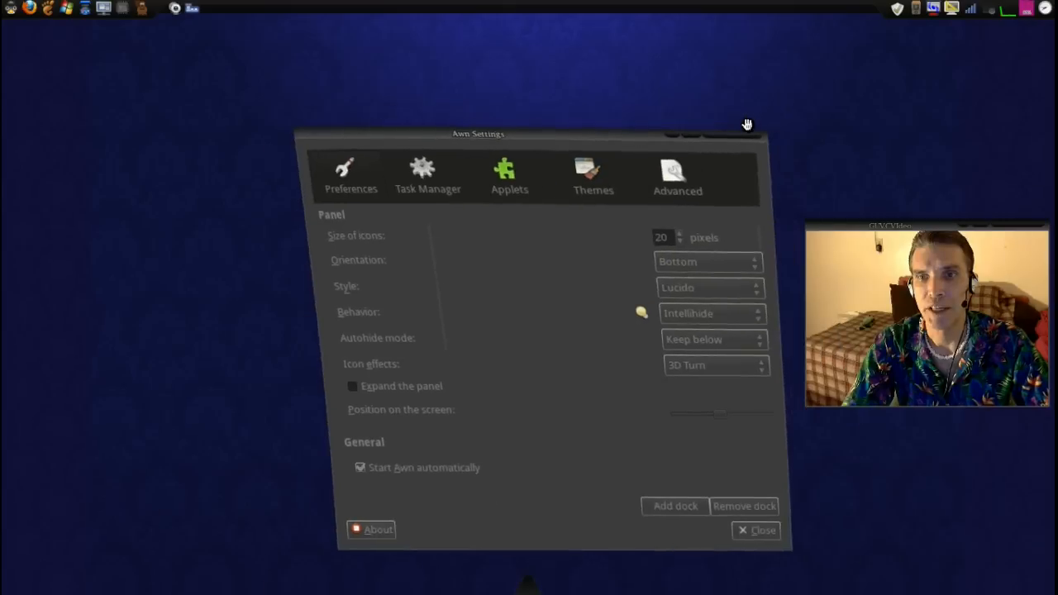
{"action": "left_click_drag", "start_coordinate": [477, 133], "coordinate": [444, 89]}
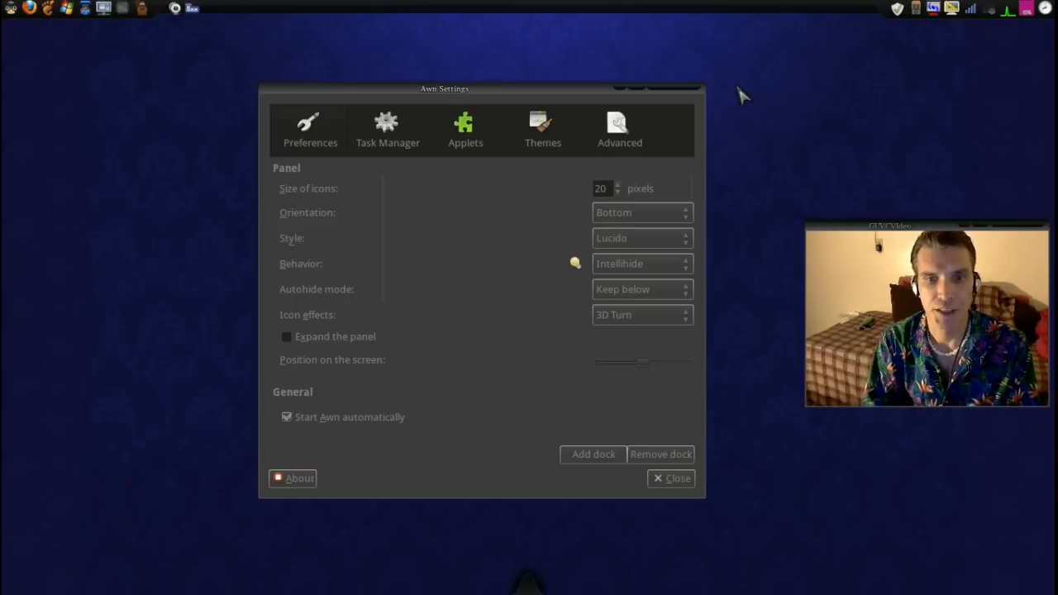
{"action": "mouse_move", "coordinate": [656, 324]}
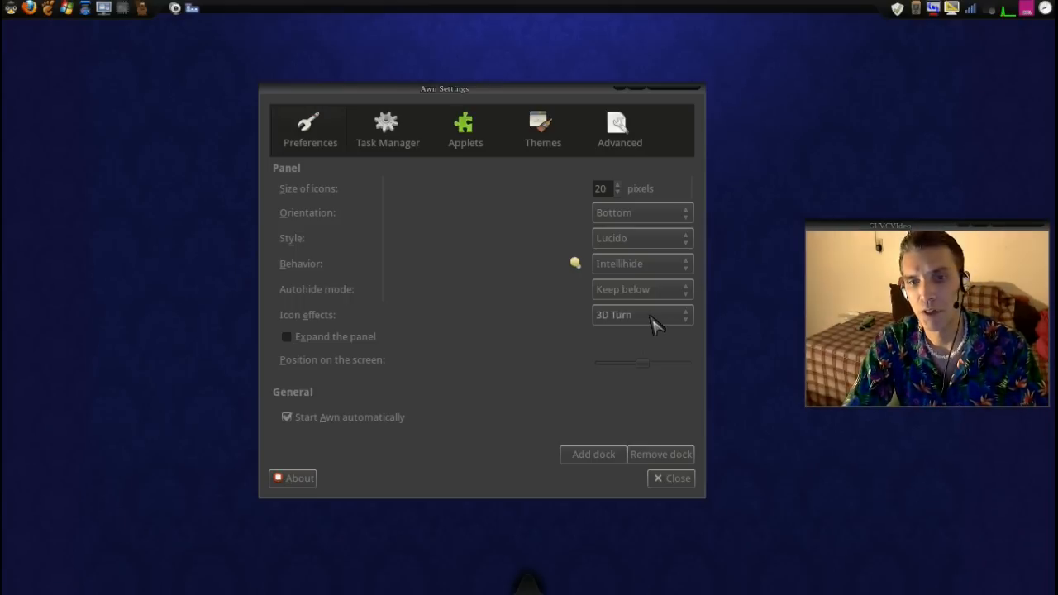
{"action": "left_click", "coordinate": [642, 314]}
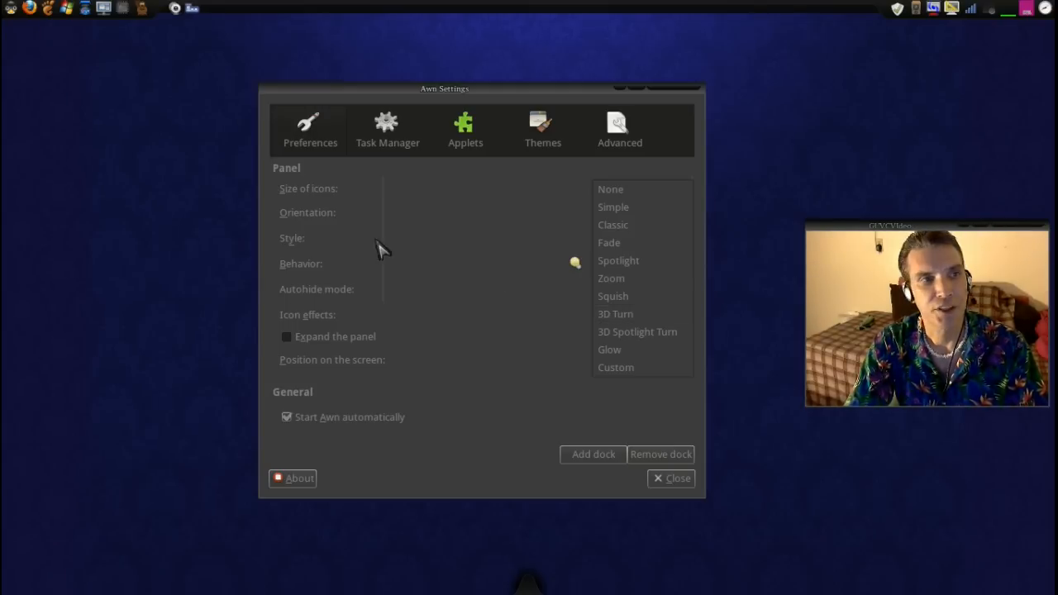
{"action": "mouse_move", "coordinate": [380, 180]}
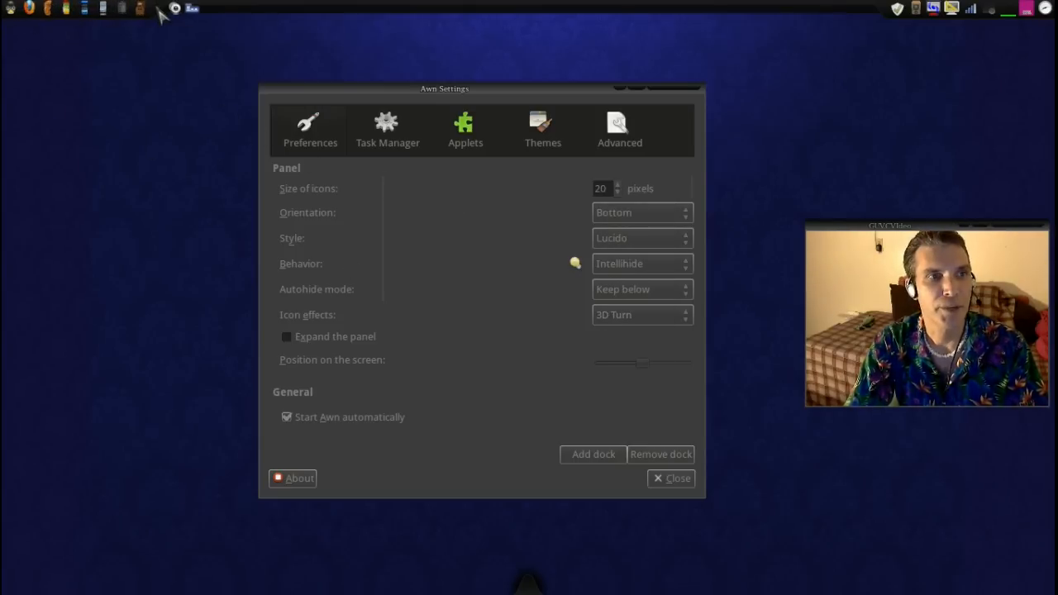
{"action": "mouse_move", "coordinate": [785, 31]}
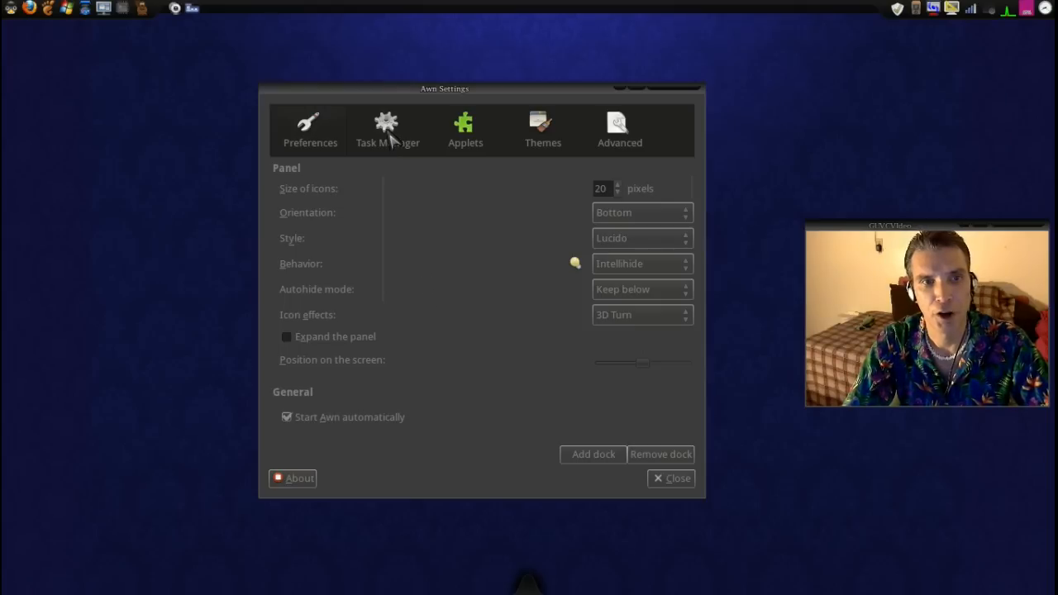
Review Task Manager settings, then scroll the Themes list past Clearlooks Dark, Smoked and Dust Theme
{"action": "left_click", "coordinate": [386, 128]}
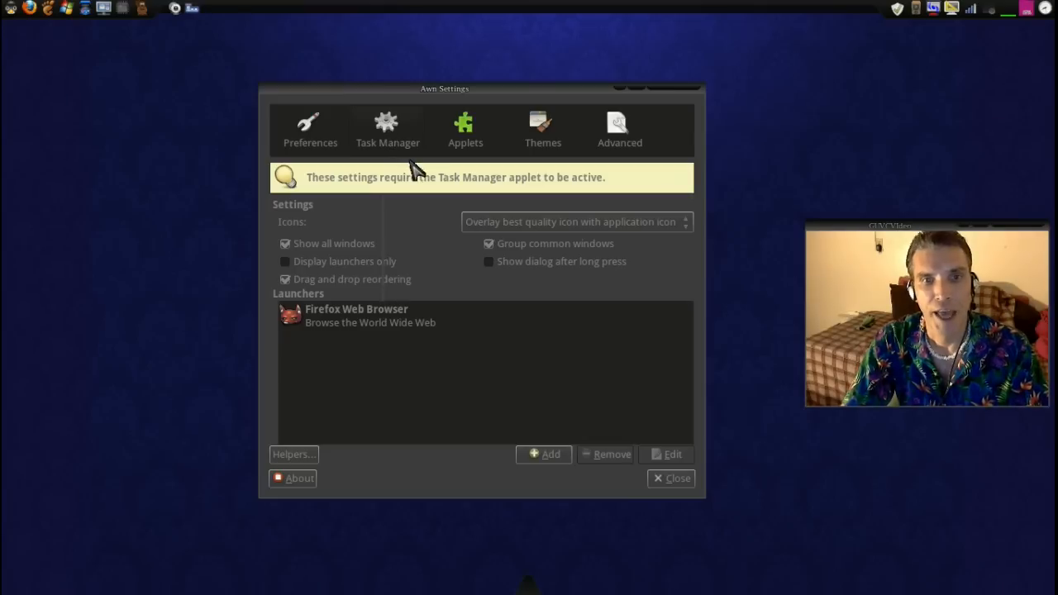
{"action": "mouse_move", "coordinate": [430, 178]}
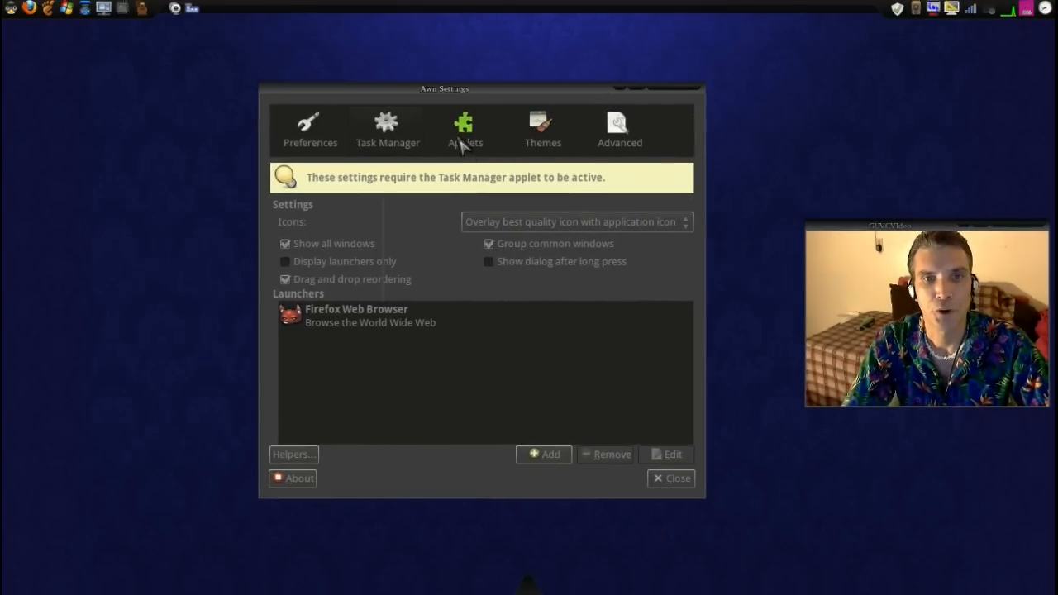
{"action": "left_click", "coordinate": [542, 128]}
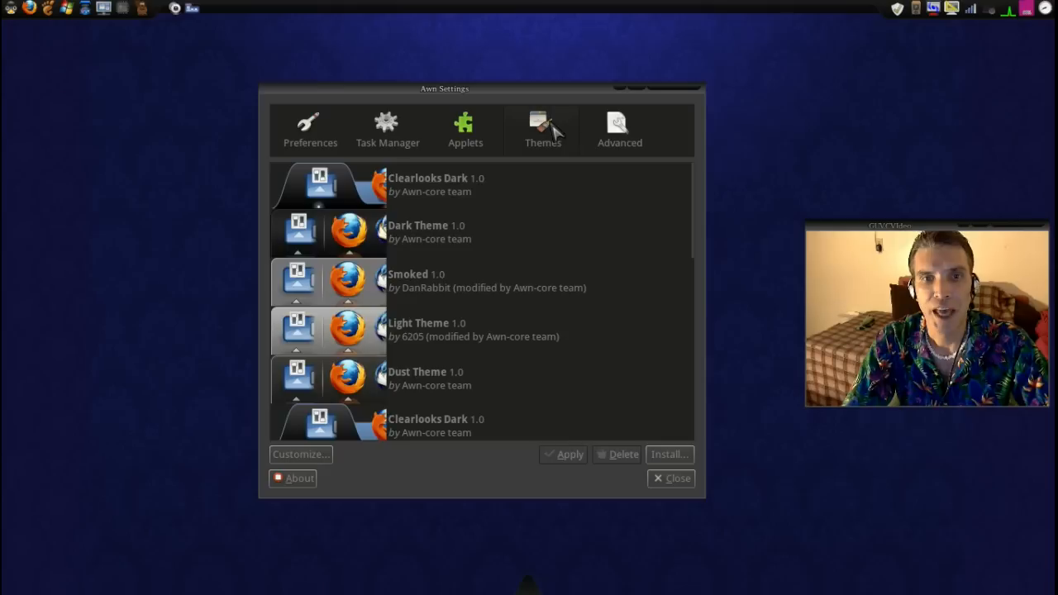
{"action": "scroll", "scroll_direction": "down", "scroll_amount": 3}
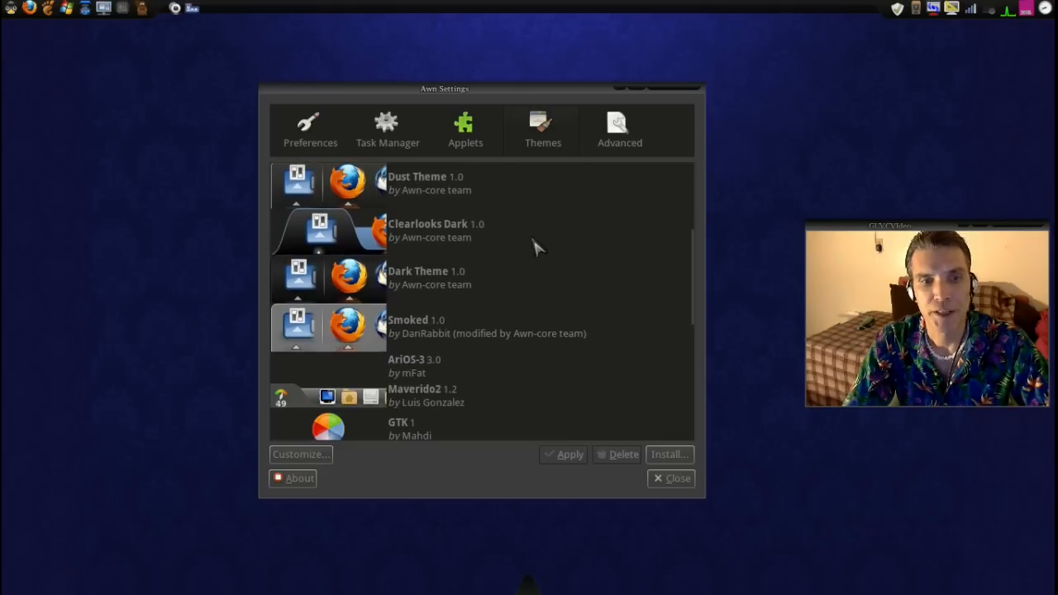
{"action": "scroll", "scroll_direction": "down", "scroll_amount": 3}
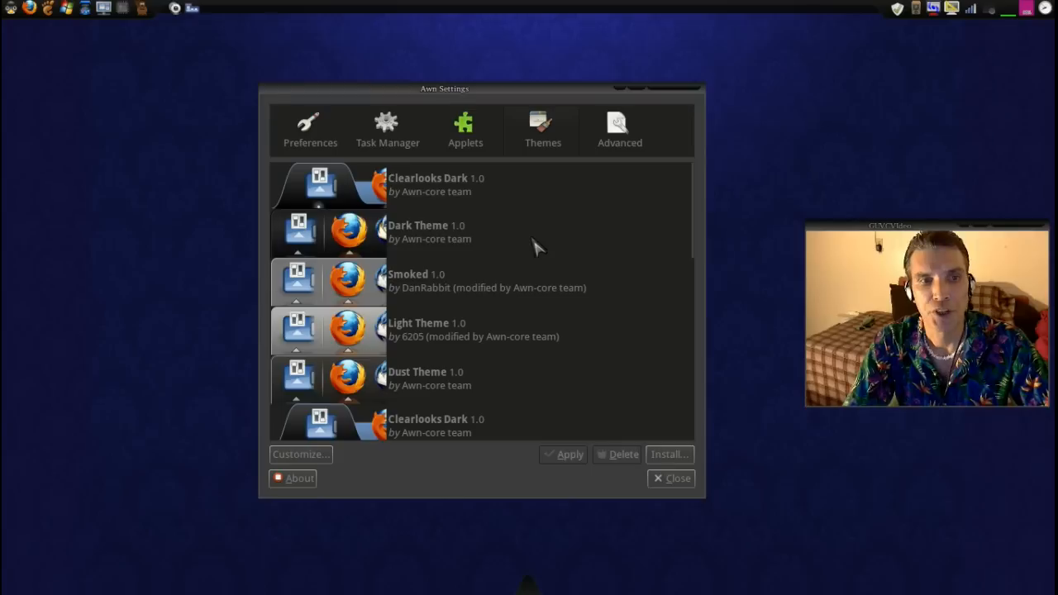
{"action": "mouse_move", "coordinate": [401, 223]}
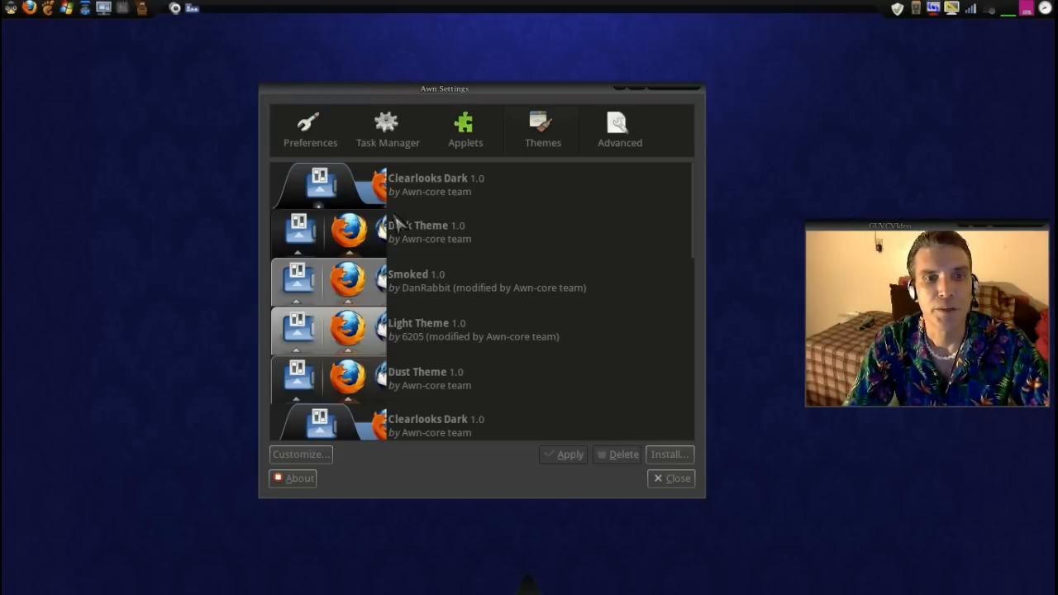
{"action": "mouse_move", "coordinate": [233, 161]}
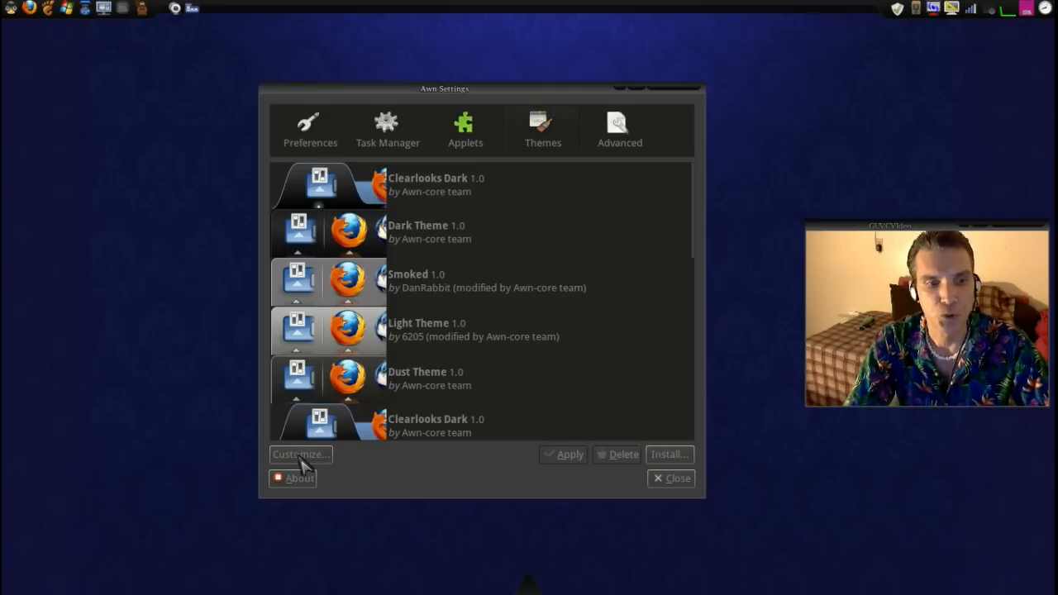
Dismiss the colour picker, review theme customization options, and return to the themes list
{"action": "left_click", "coordinate": [300, 453]}
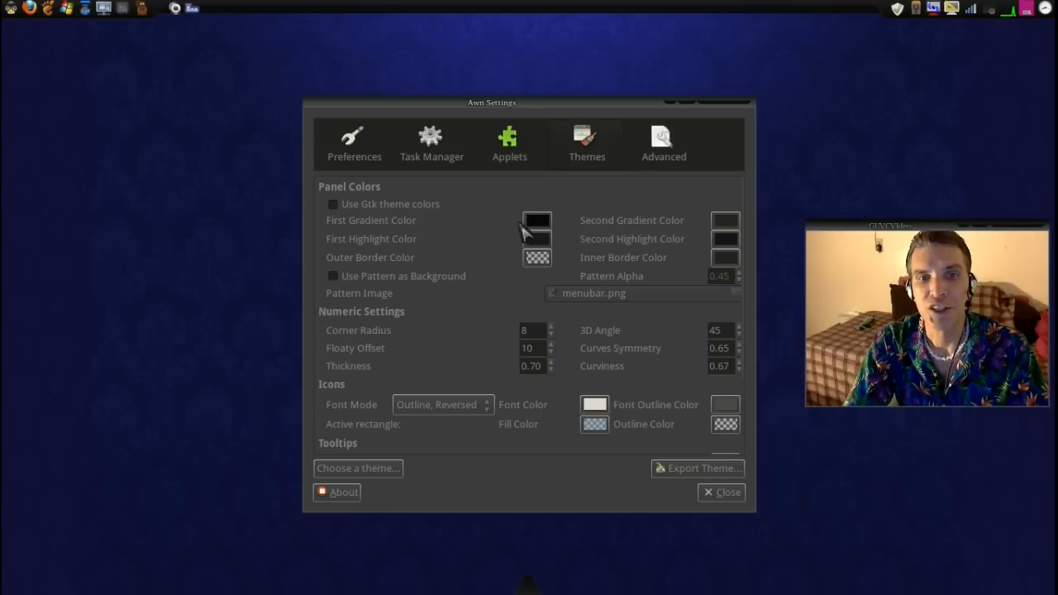
{"action": "mouse_move", "coordinate": [544, 246]}
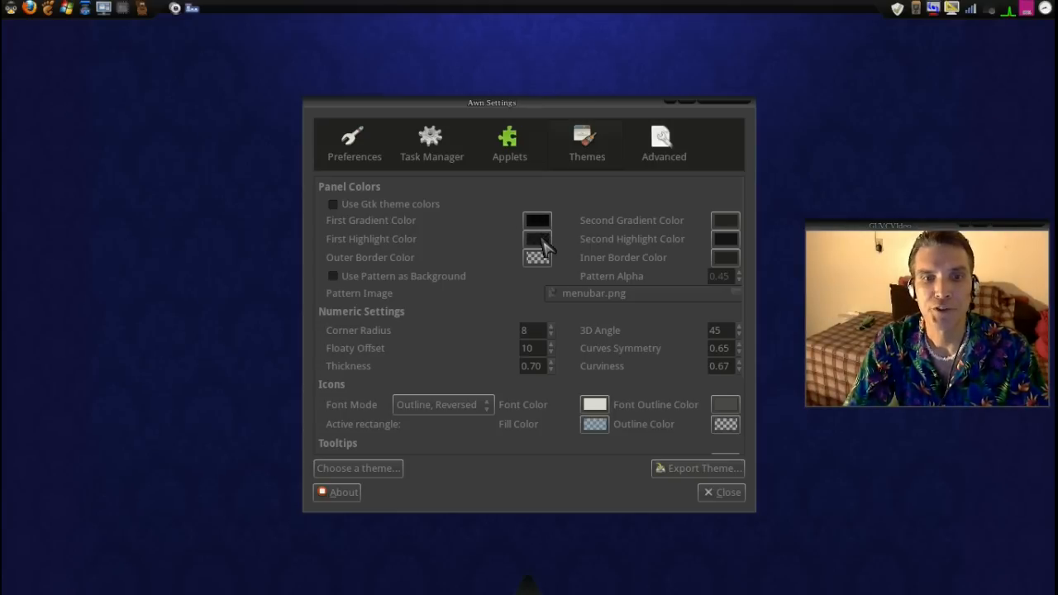
{"action": "left_click", "coordinate": [536, 238]}
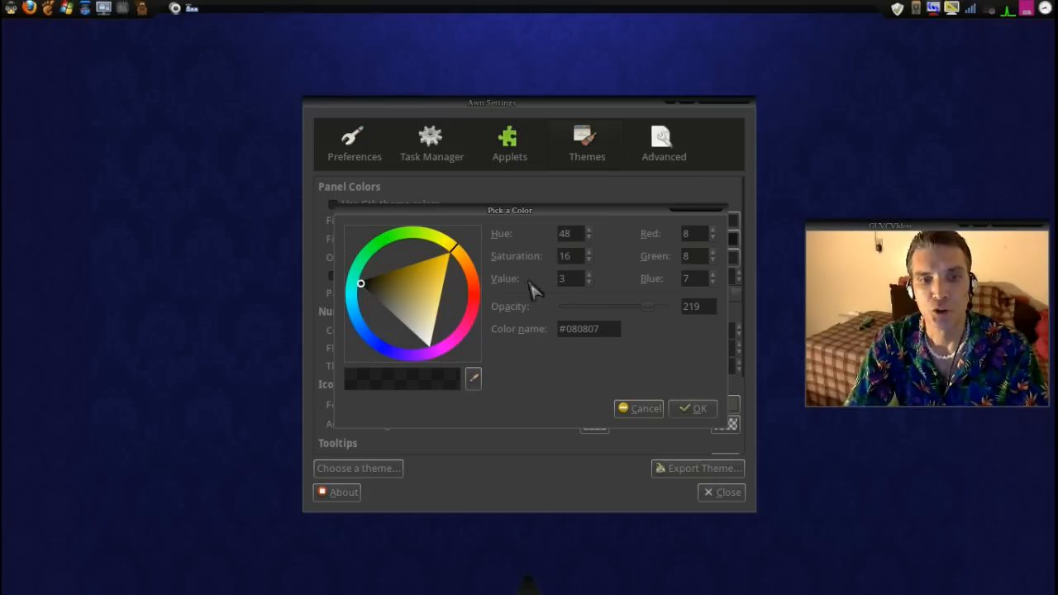
{"action": "mouse_move", "coordinate": [668, 319]}
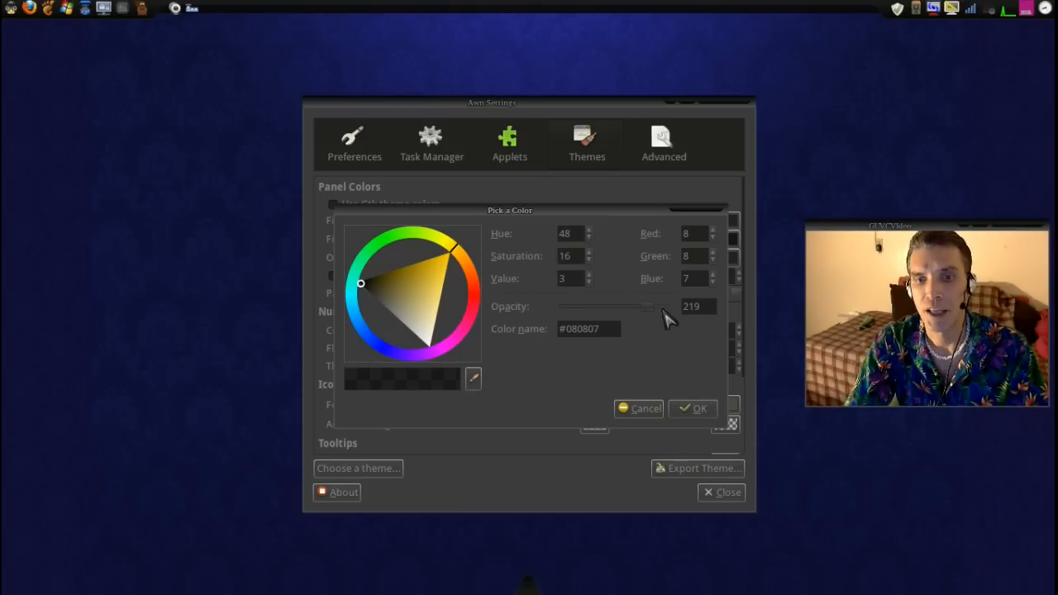
{"action": "left_click", "coordinate": [693, 407]}
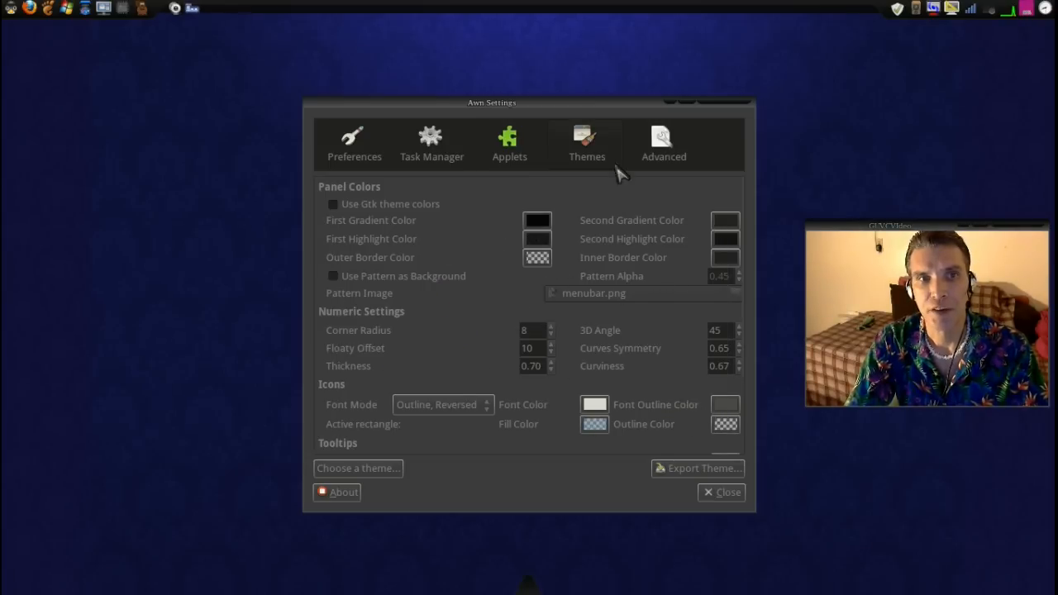
{"action": "mouse_move", "coordinate": [868, 28]}
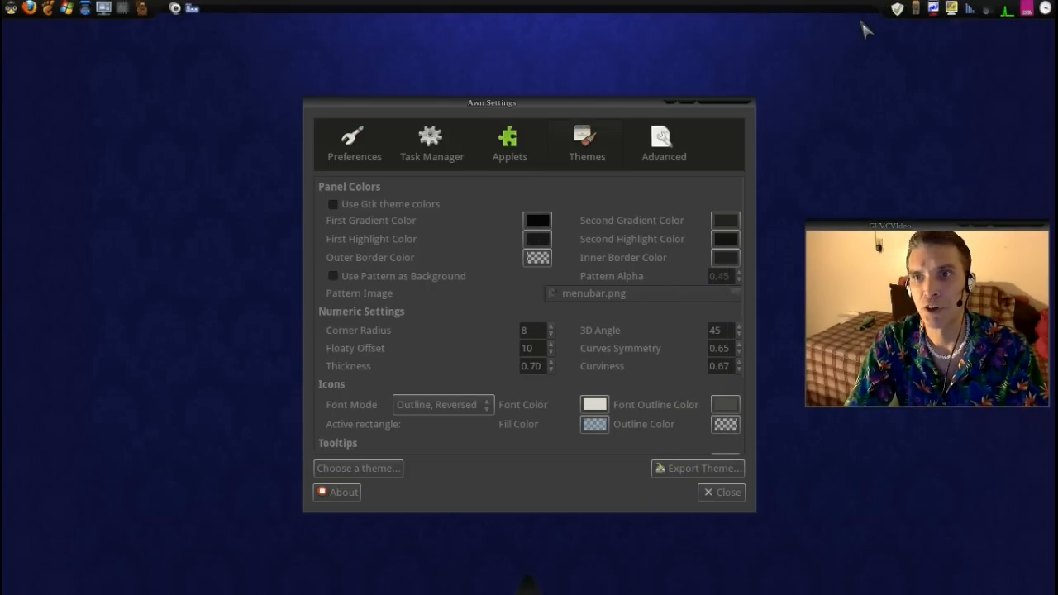
{"action": "mouse_move", "coordinate": [395, 23]}
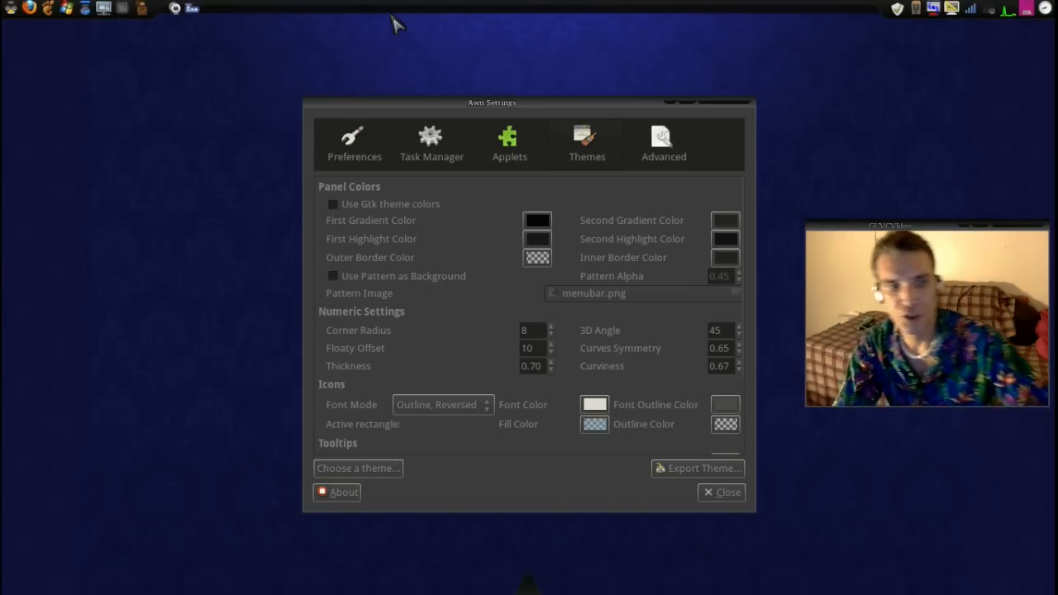
{"action": "mouse_move", "coordinate": [101, 8]}
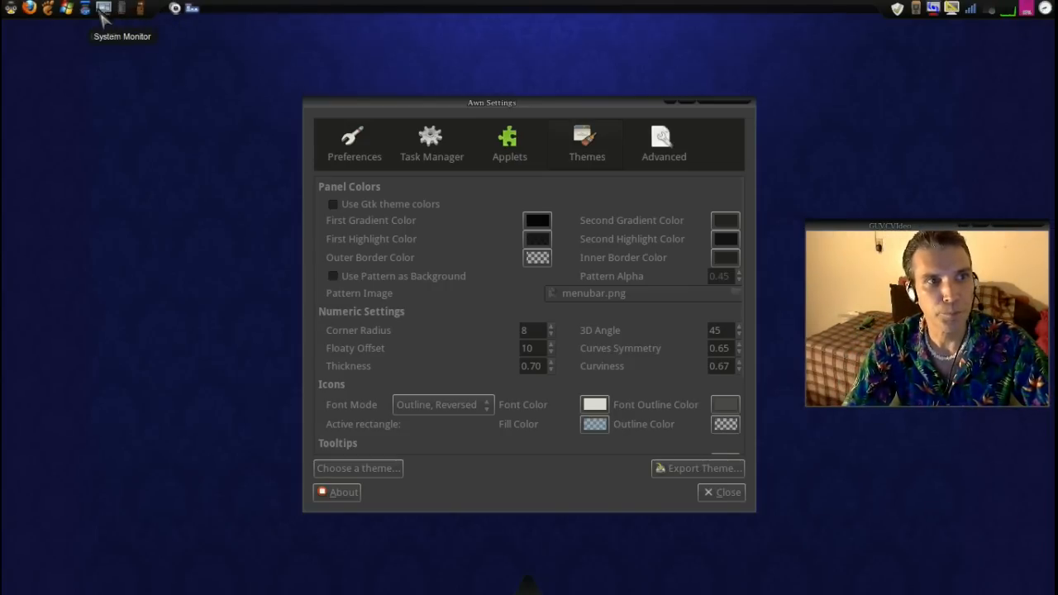
{"action": "mouse_move", "coordinate": [373, 391]}
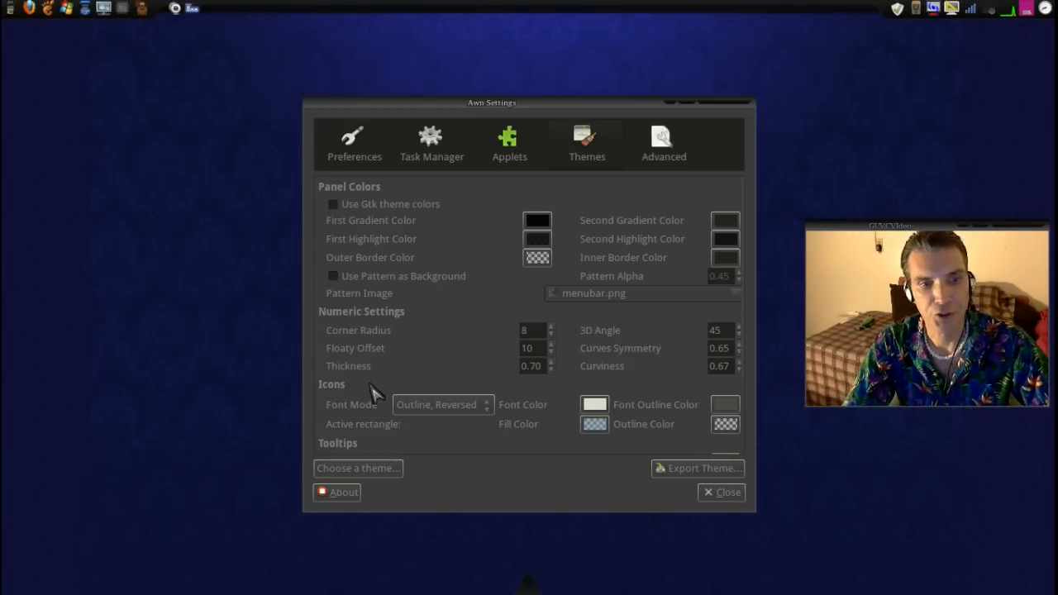
{"action": "scroll", "scroll_direction": "down", "scroll_amount": 3}
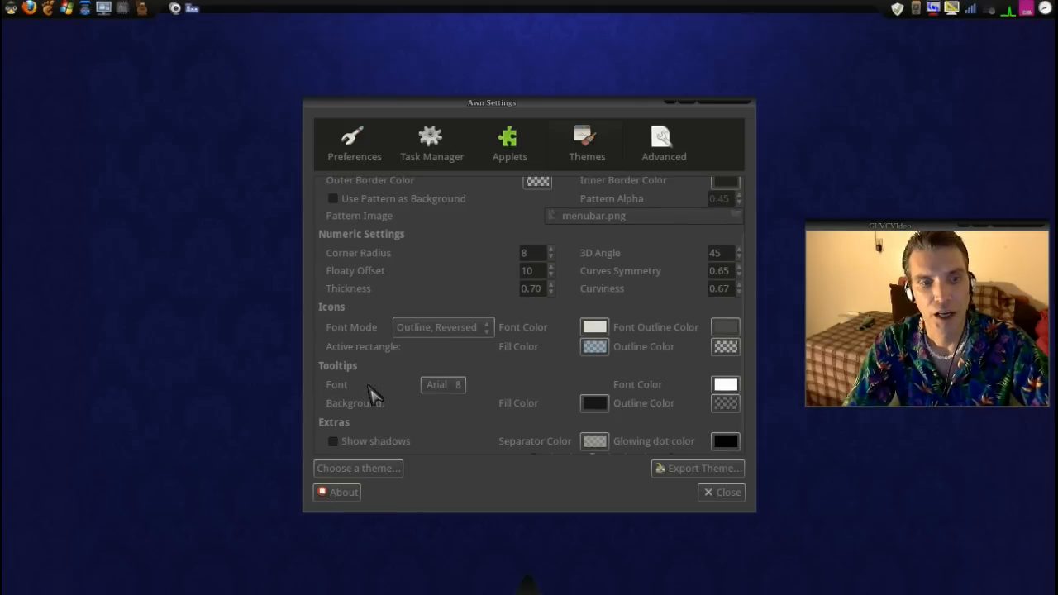
{"action": "mouse_move", "coordinate": [342, 333]}
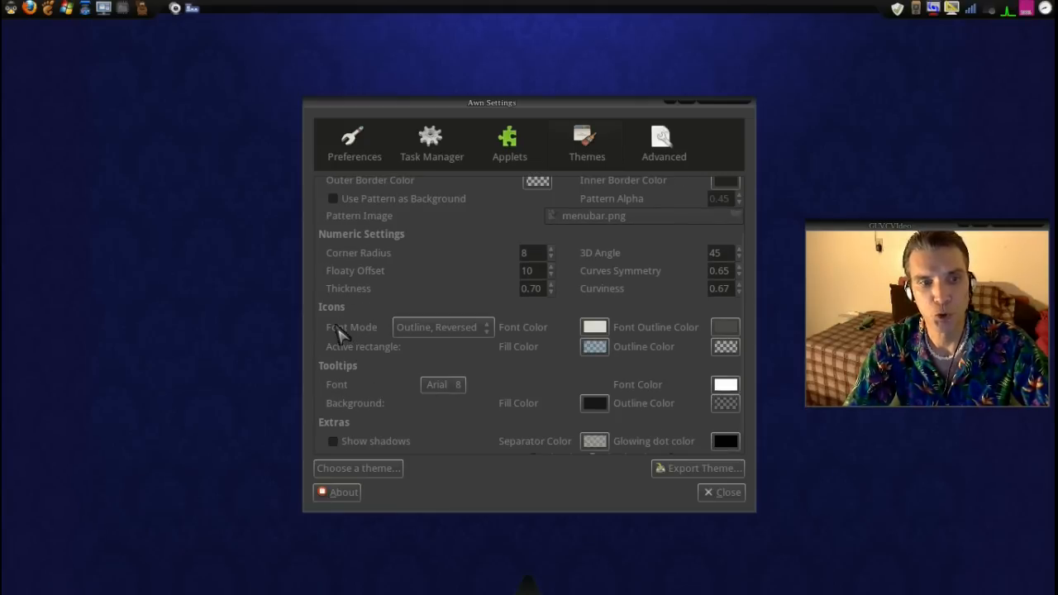
{"action": "scroll", "scroll_direction": "down", "scroll_amount": 3}
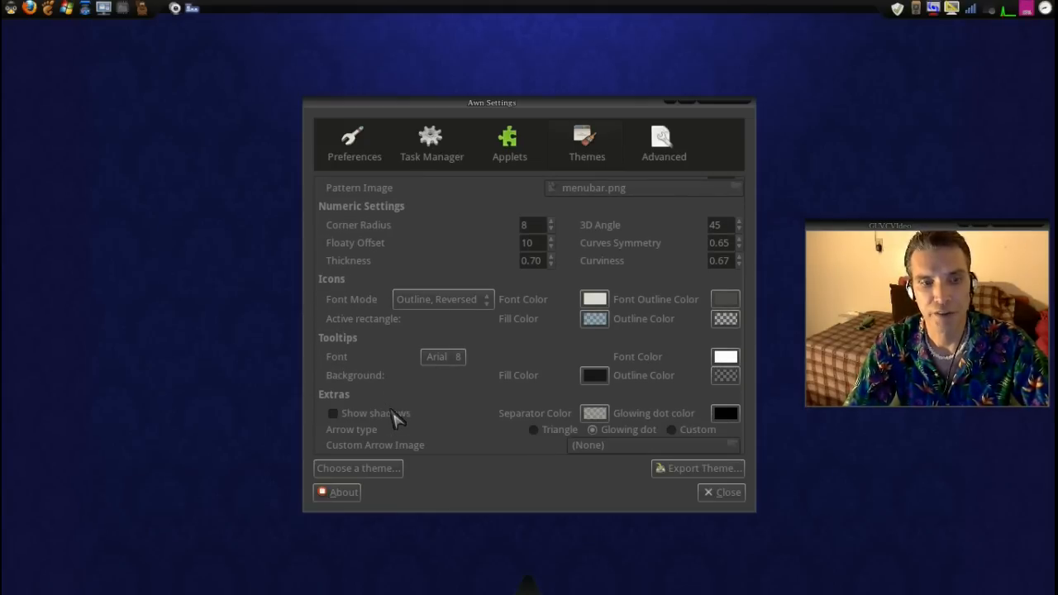
{"action": "mouse_move", "coordinate": [566, 238]}
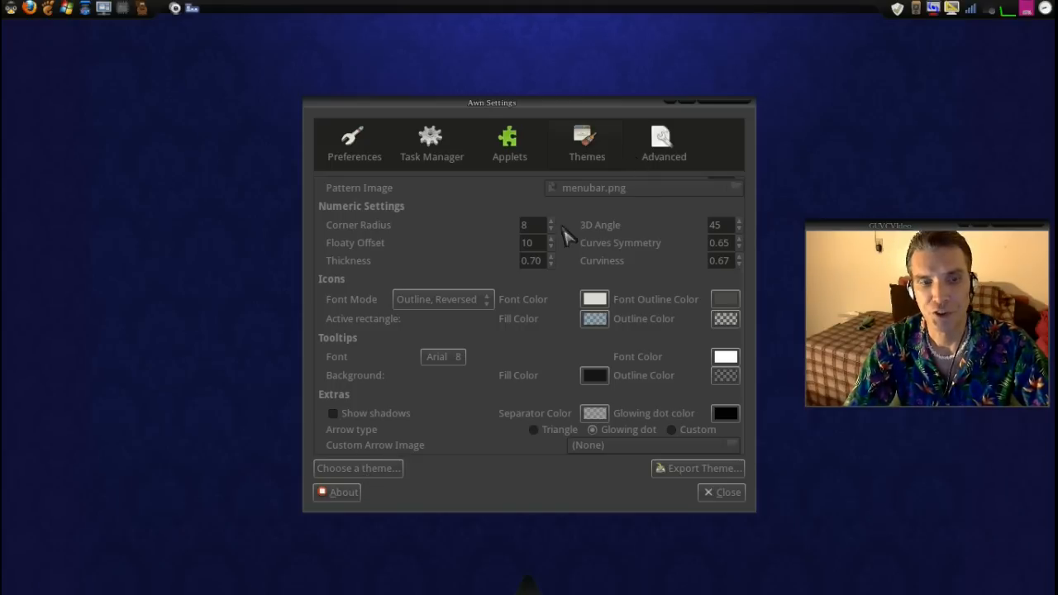
{"action": "left_click", "coordinate": [586, 141]}
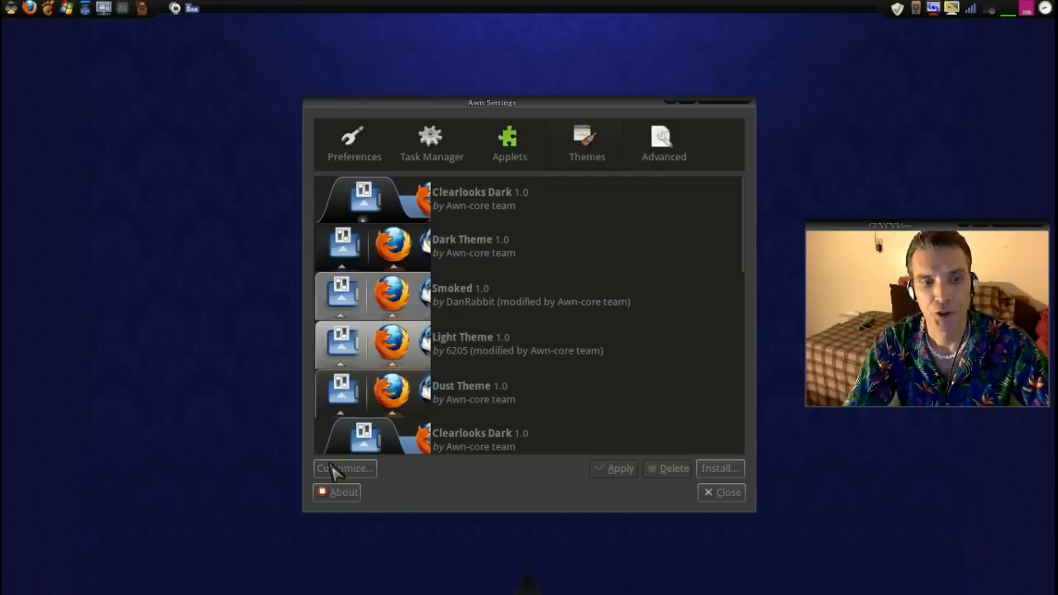
Raise the Advanced panel offset from 2 to 18
{"action": "left_click", "coordinate": [664, 141]}
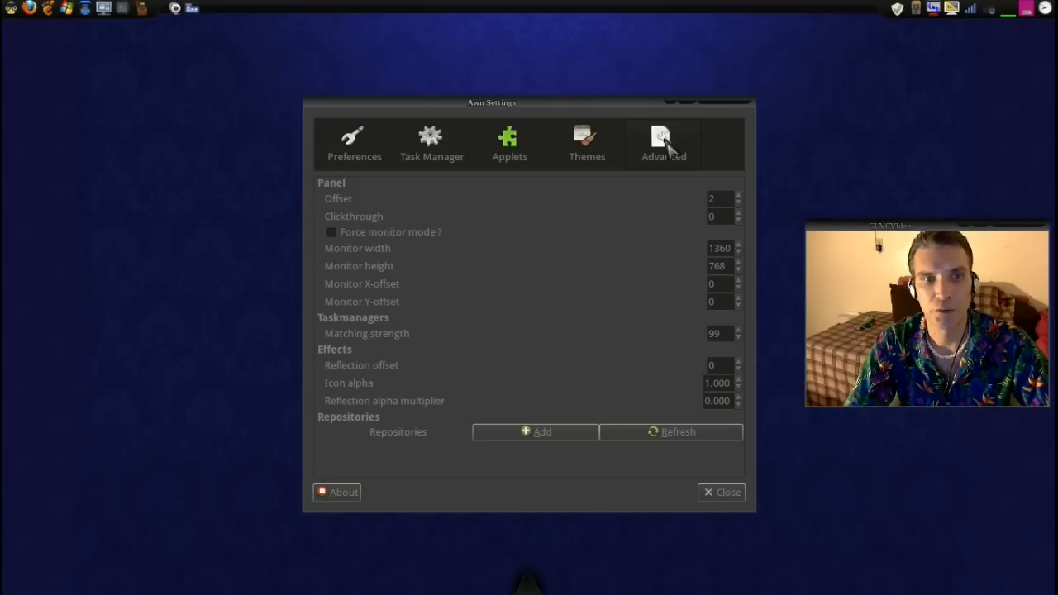
{"action": "mouse_move", "coordinate": [717, 423]}
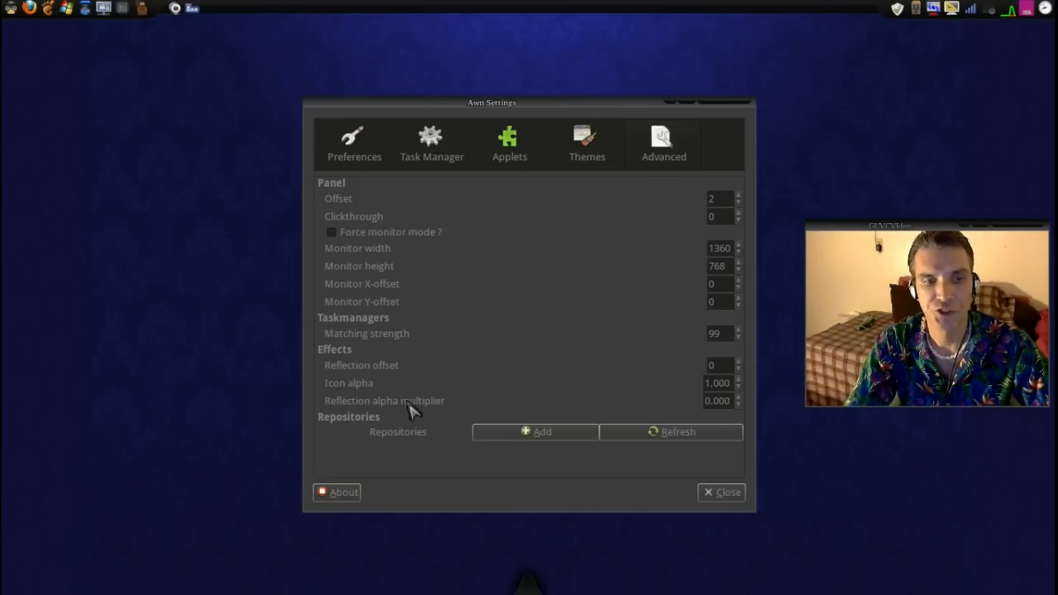
{"action": "mouse_move", "coordinate": [777, 417]}
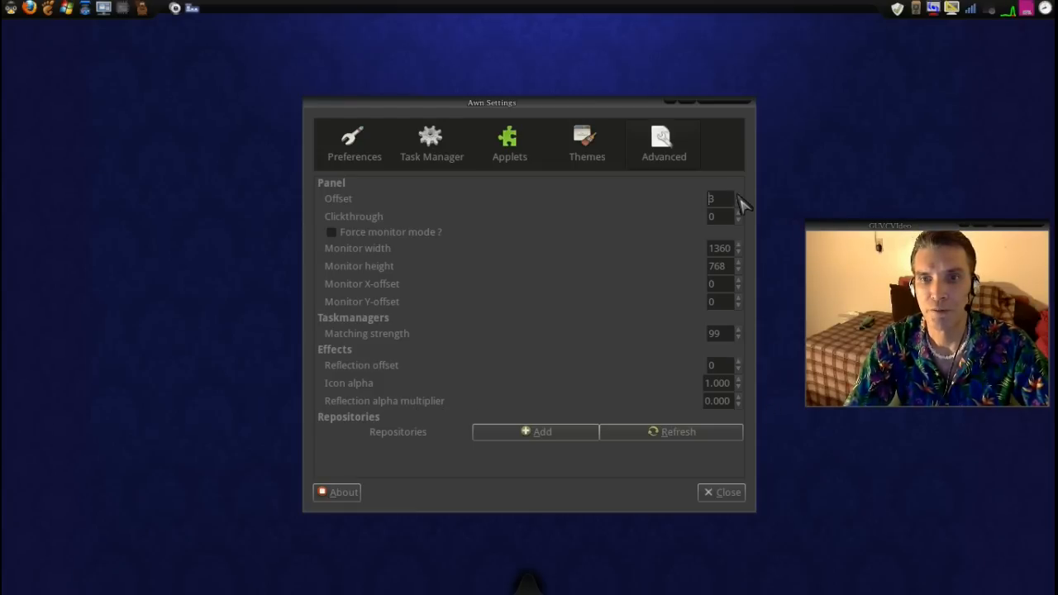
{"action": "left_click", "coordinate": [738, 195]}
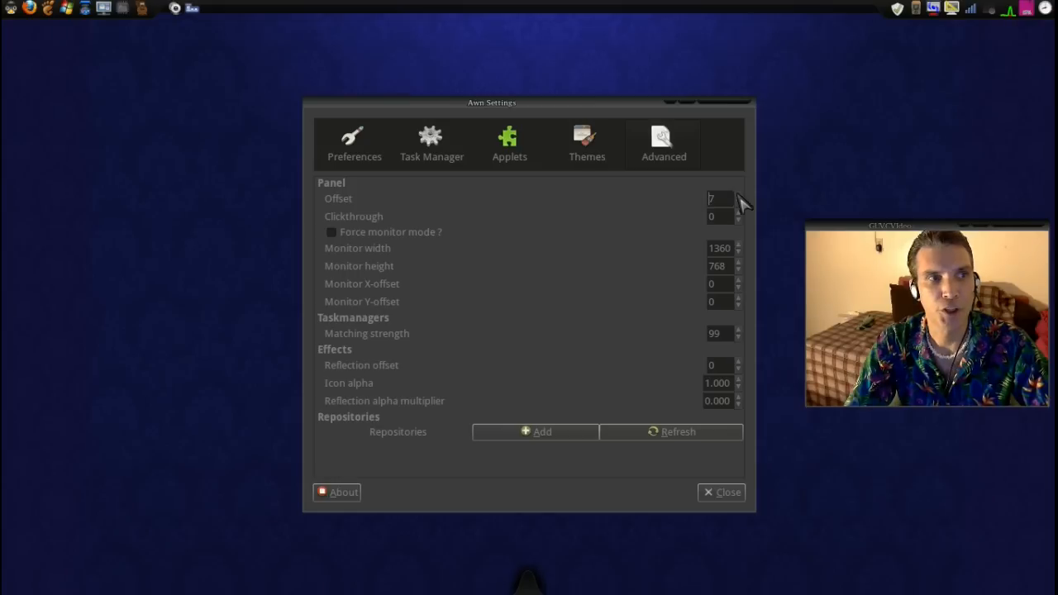
{"action": "left_click", "coordinate": [736, 195]}
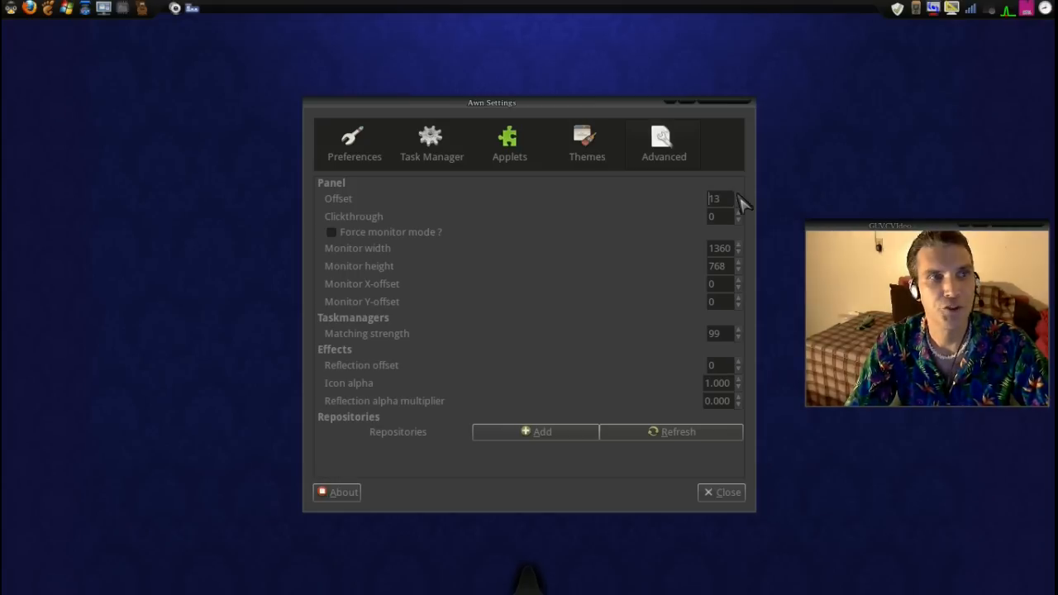
{"action": "left_click", "coordinate": [737, 195]}
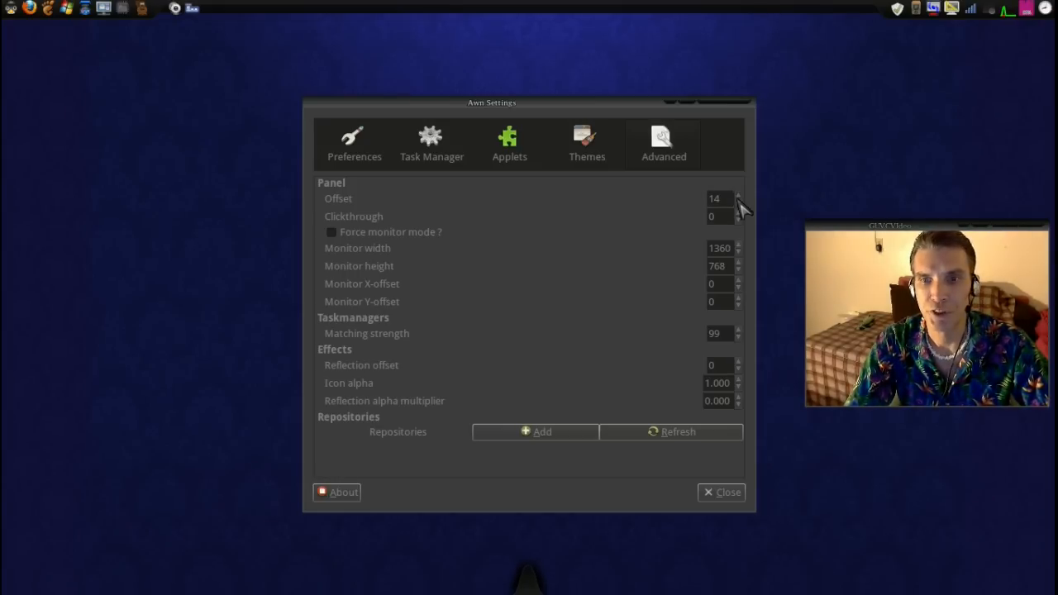
{"action": "left_click", "coordinate": [736, 195]}
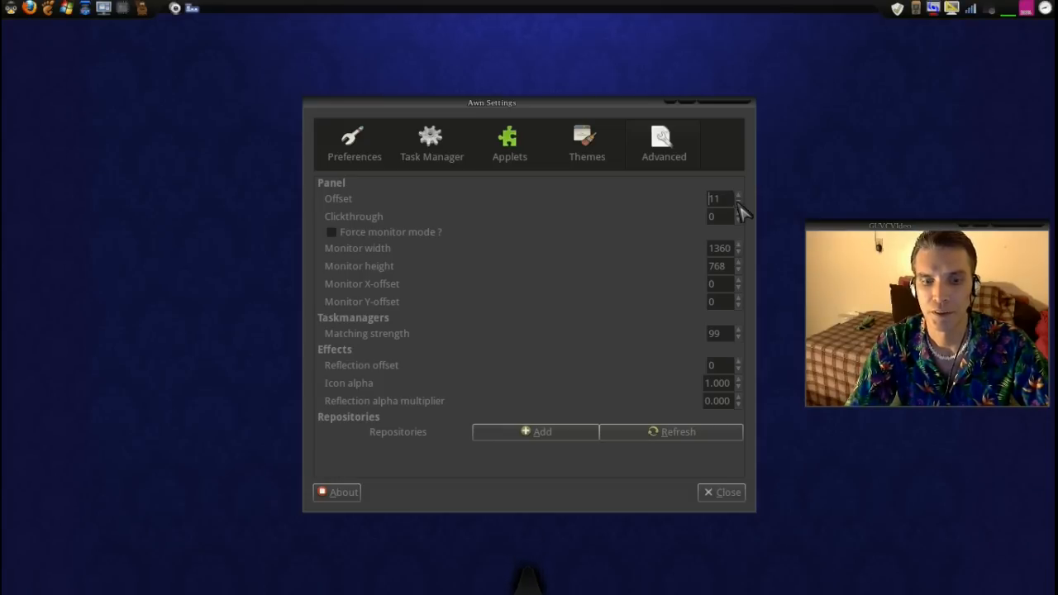
{"action": "left_click", "coordinate": [737, 202]}
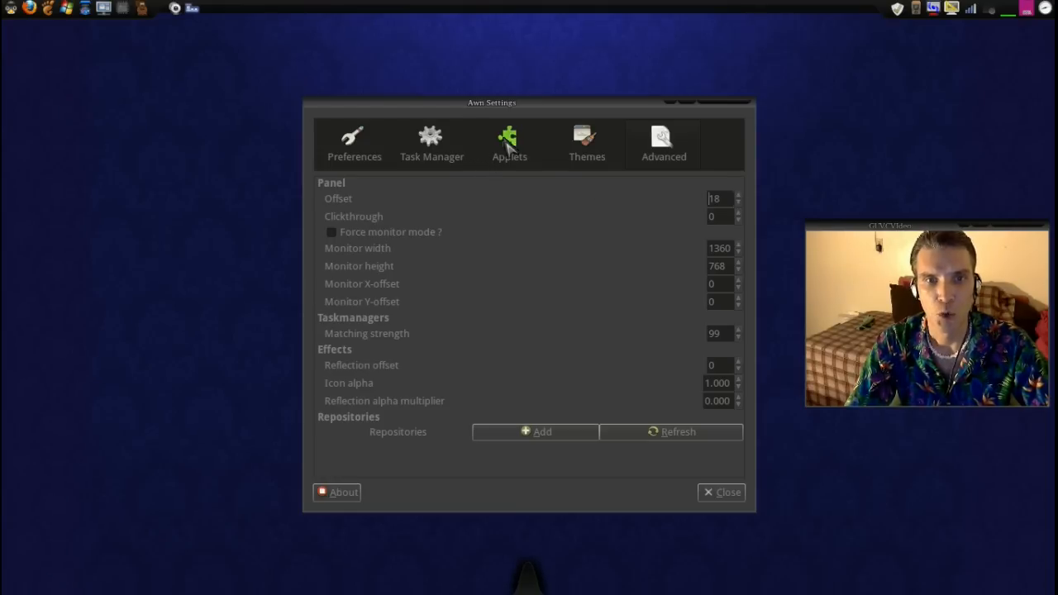
{"action": "left_click", "coordinate": [508, 143]}
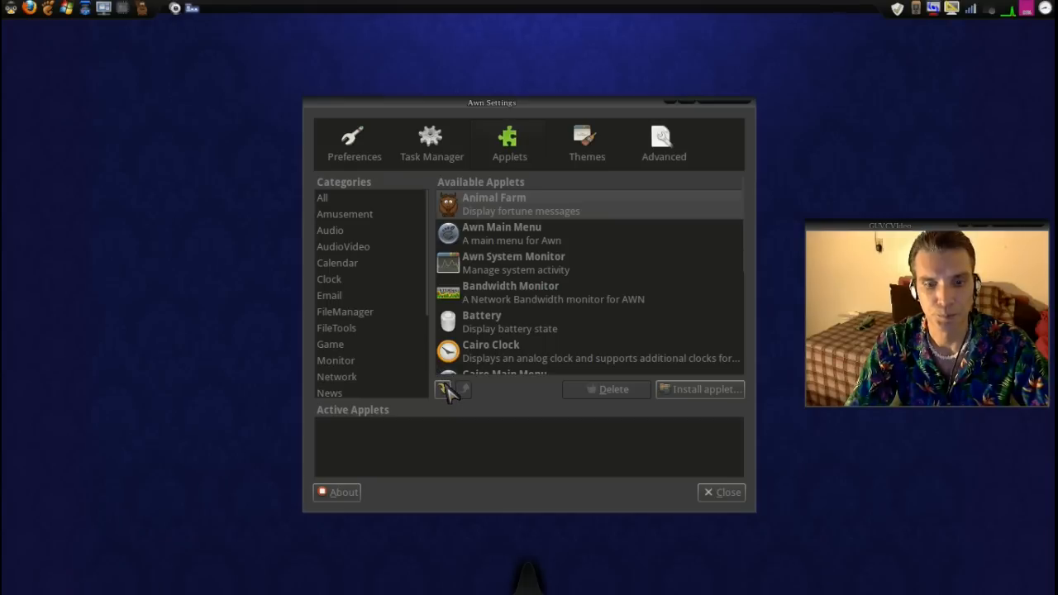
Activate the Animal Farm applet, then go back to the Advanced settings
{"action": "left_click", "coordinate": [442, 389]}
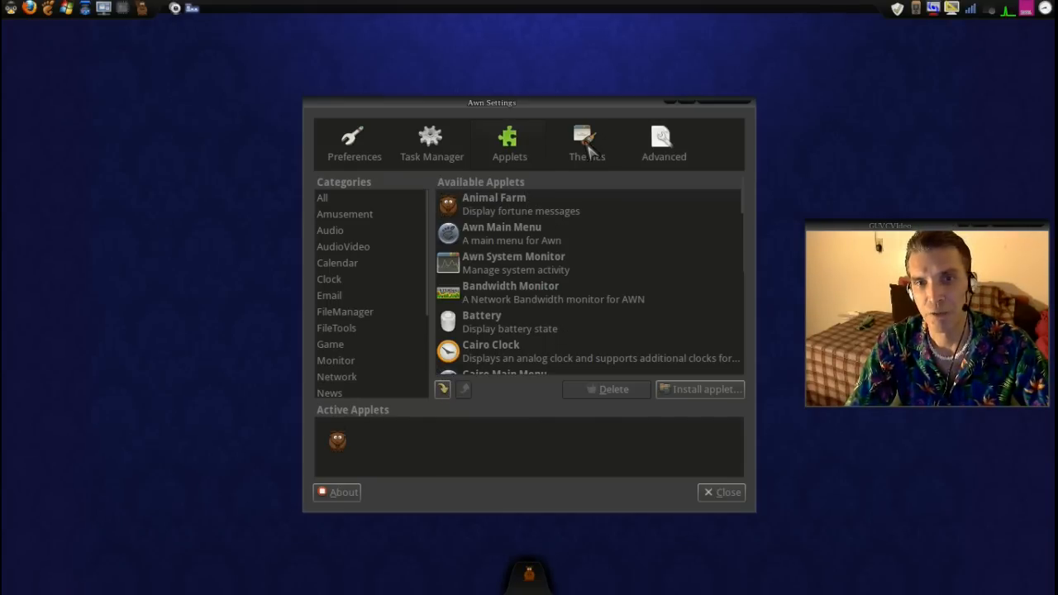
{"action": "left_click", "coordinate": [663, 141]}
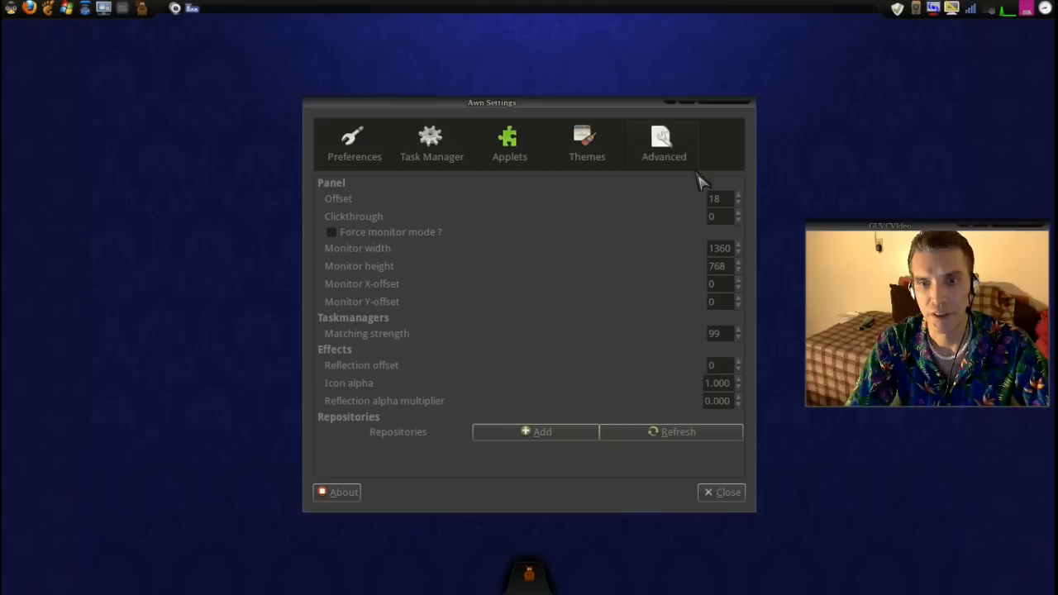
{"action": "mouse_move", "coordinate": [740, 402]}
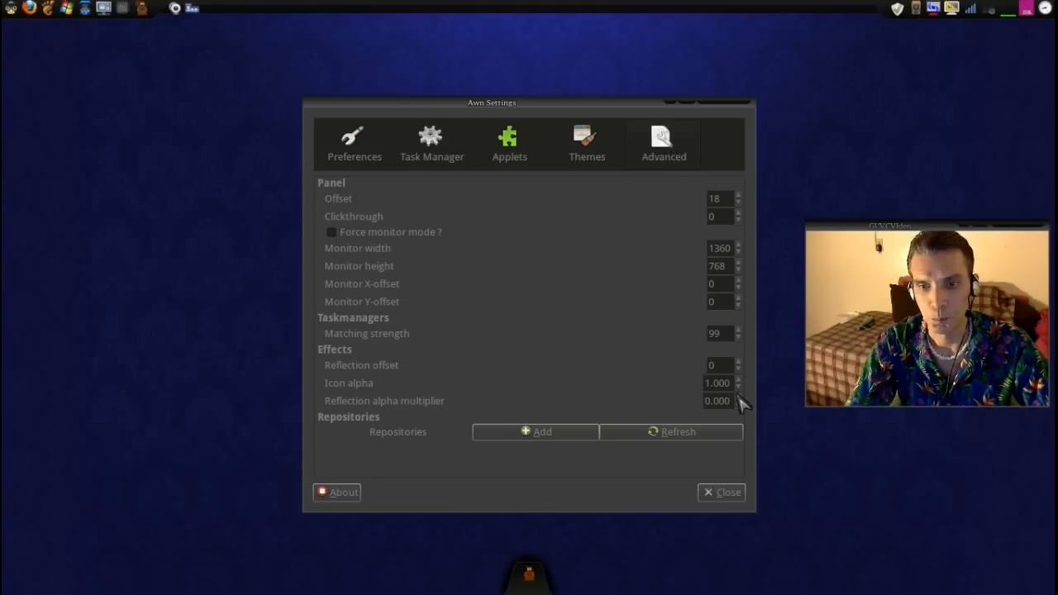
Set reflection alpha multiplier to 0.030 and reset the panel offset to 0
{"action": "left_click", "coordinate": [737, 397]}
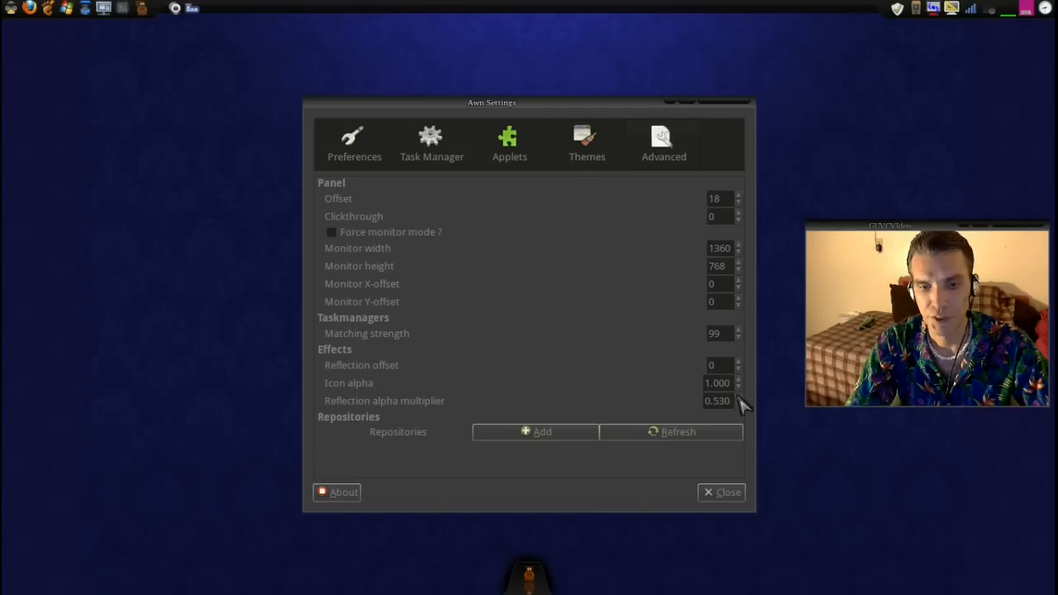
{"action": "left_click", "coordinate": [738, 404]}
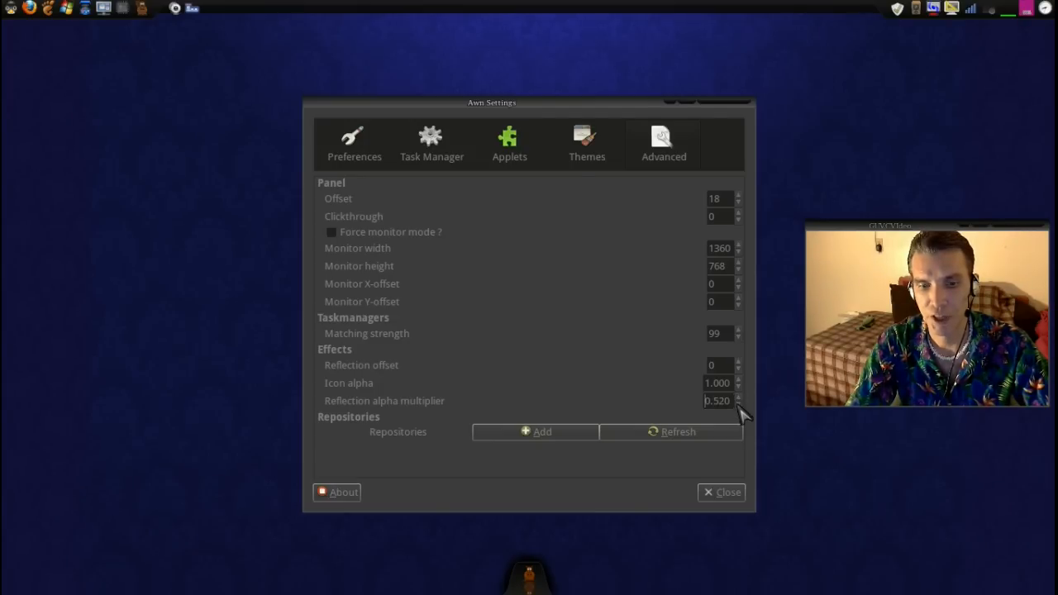
{"action": "left_click", "coordinate": [738, 404]}
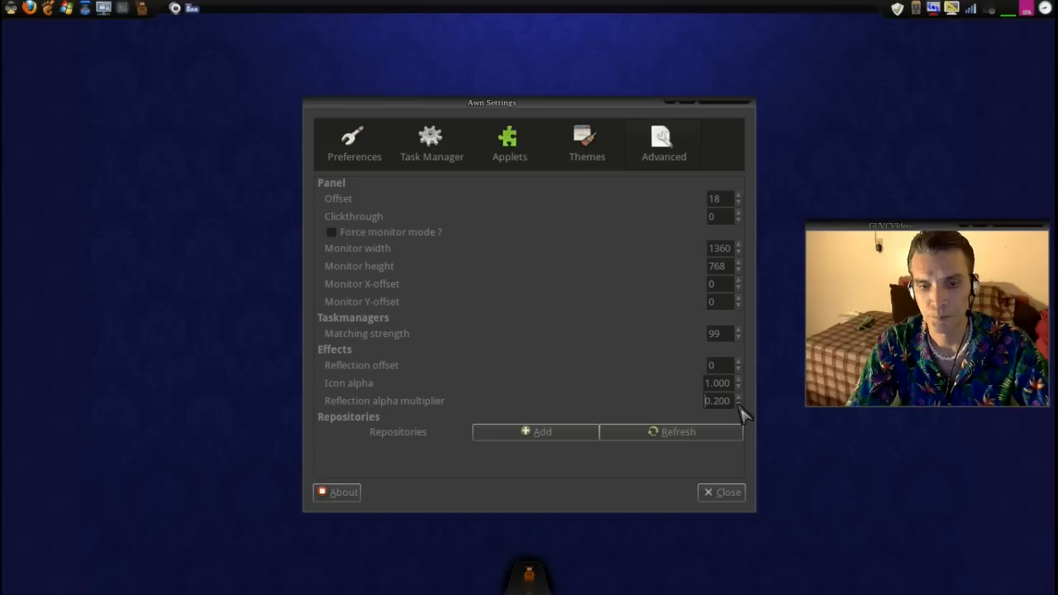
{"action": "left_click", "coordinate": [738, 405]}
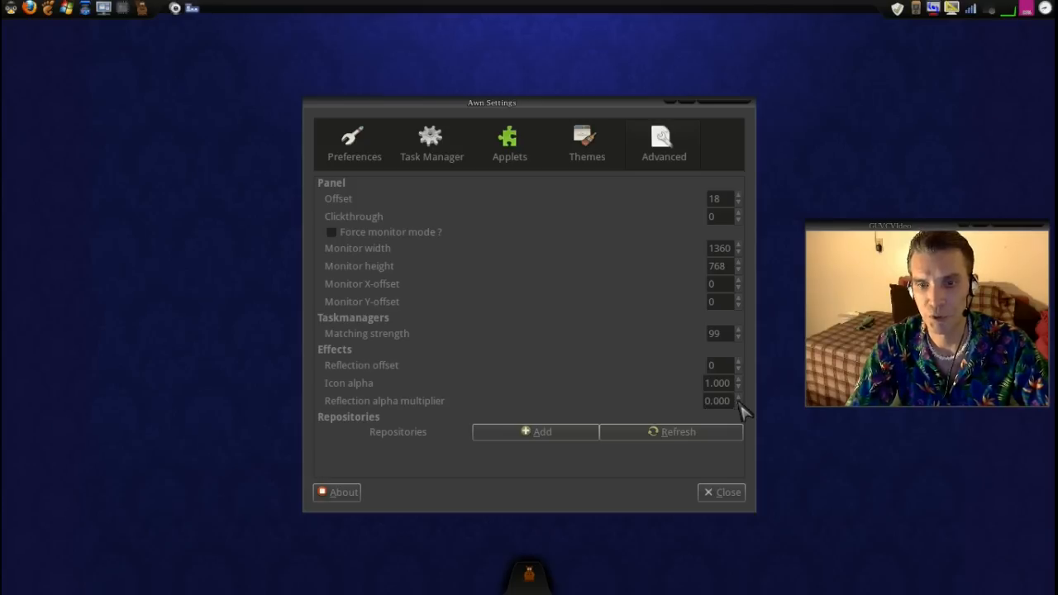
{"action": "left_click", "coordinate": [737, 396]}
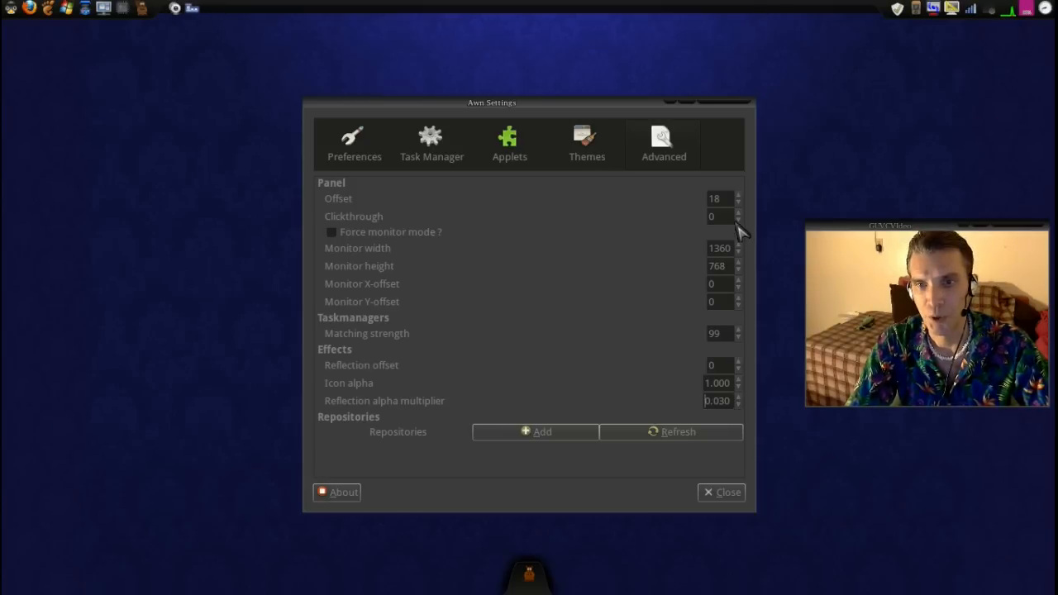
{"action": "left_click", "coordinate": [738, 201]}
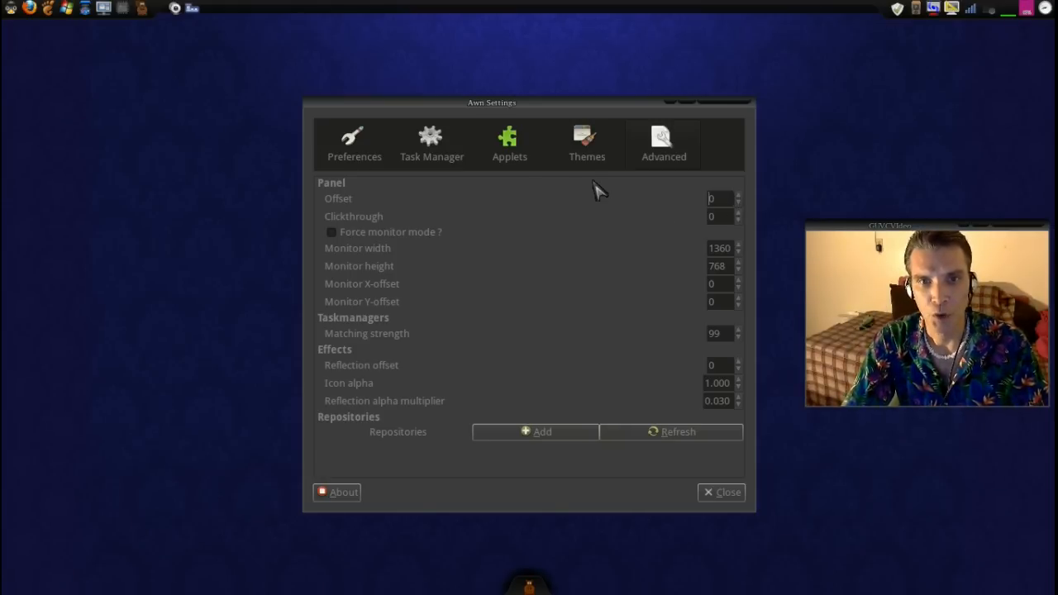
{"action": "left_click", "coordinate": [510, 142]}
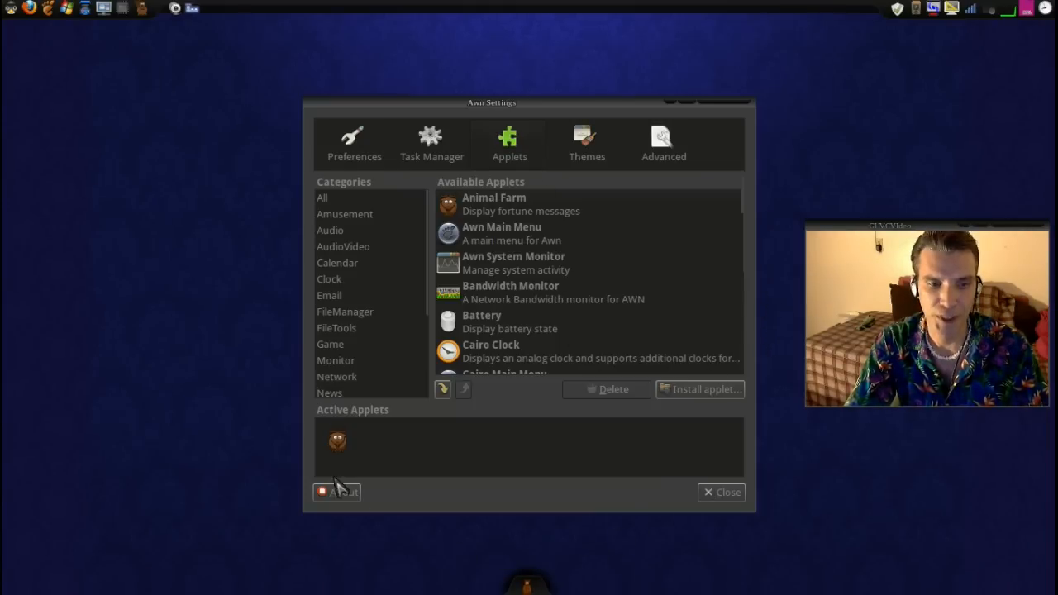
{"action": "mouse_move", "coordinate": [372, 450]}
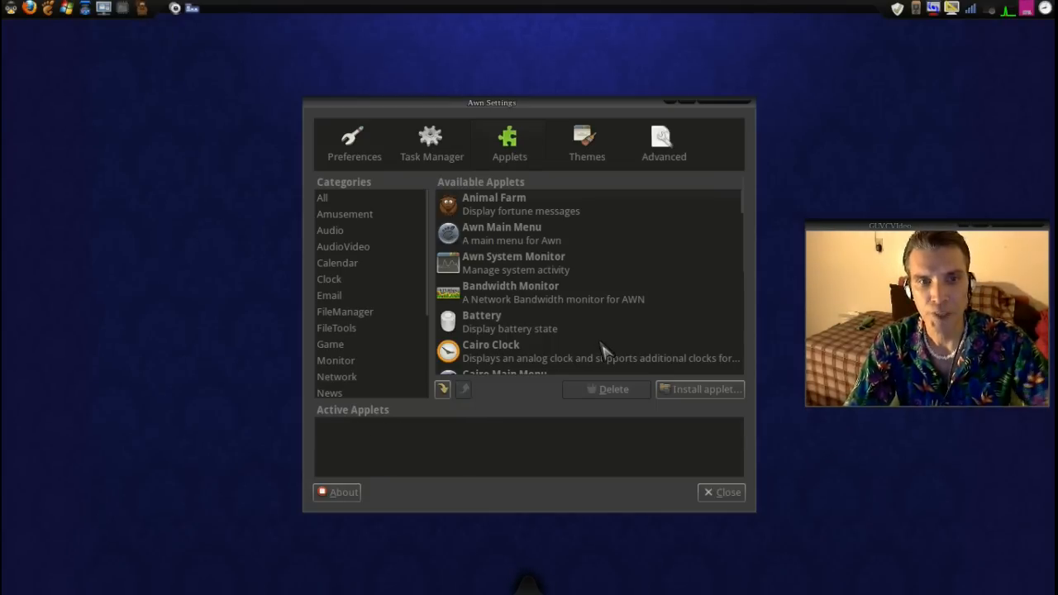
{"action": "scroll", "scroll_direction": "down", "scroll_amount": 3}
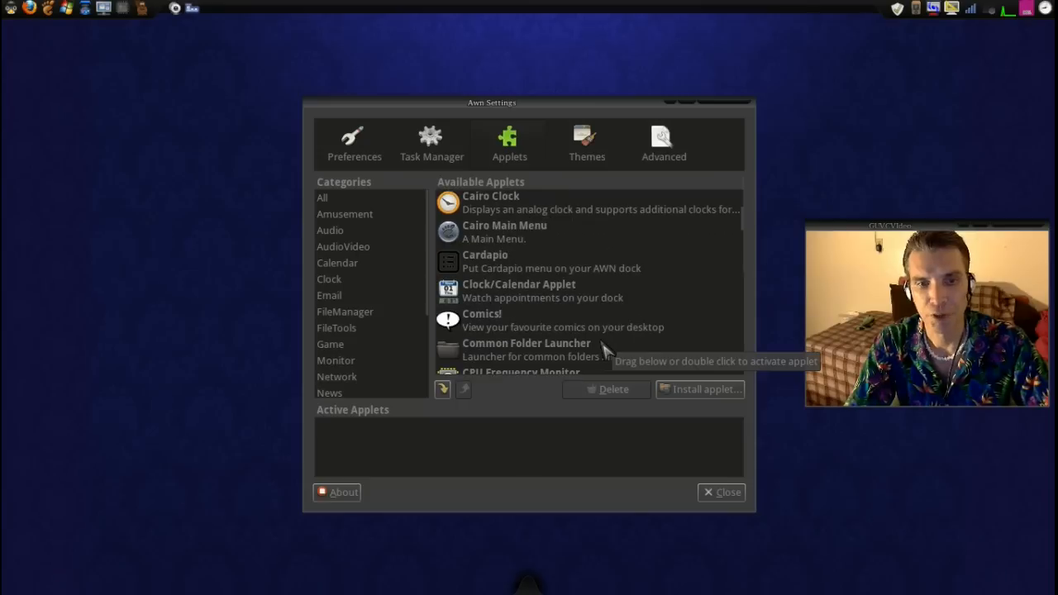
{"action": "scroll", "scroll_direction": "down", "scroll_amount": 3}
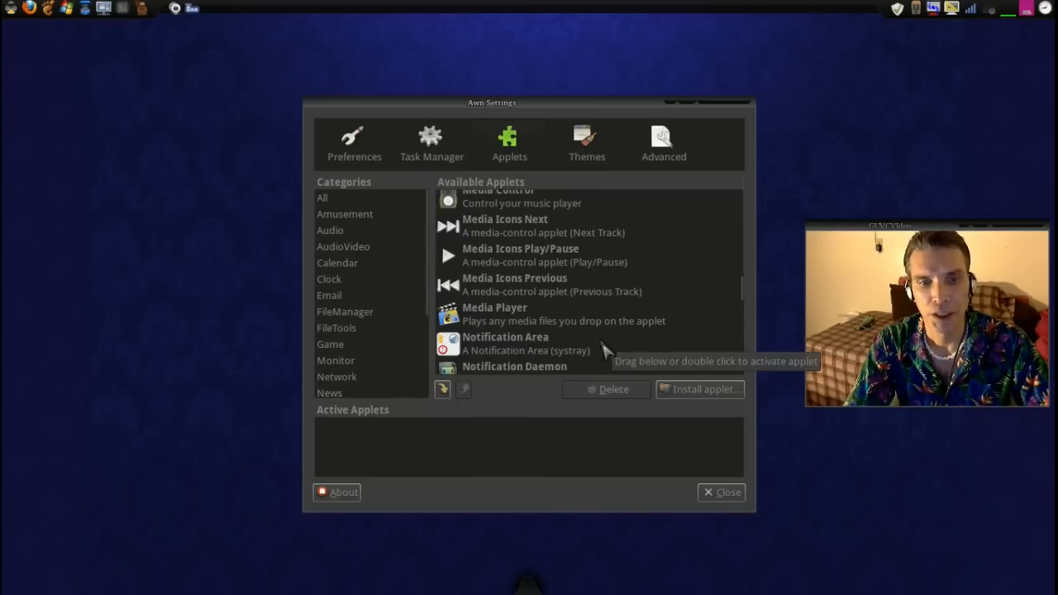
{"action": "scroll", "scroll_direction": "down", "scroll_amount": 3}
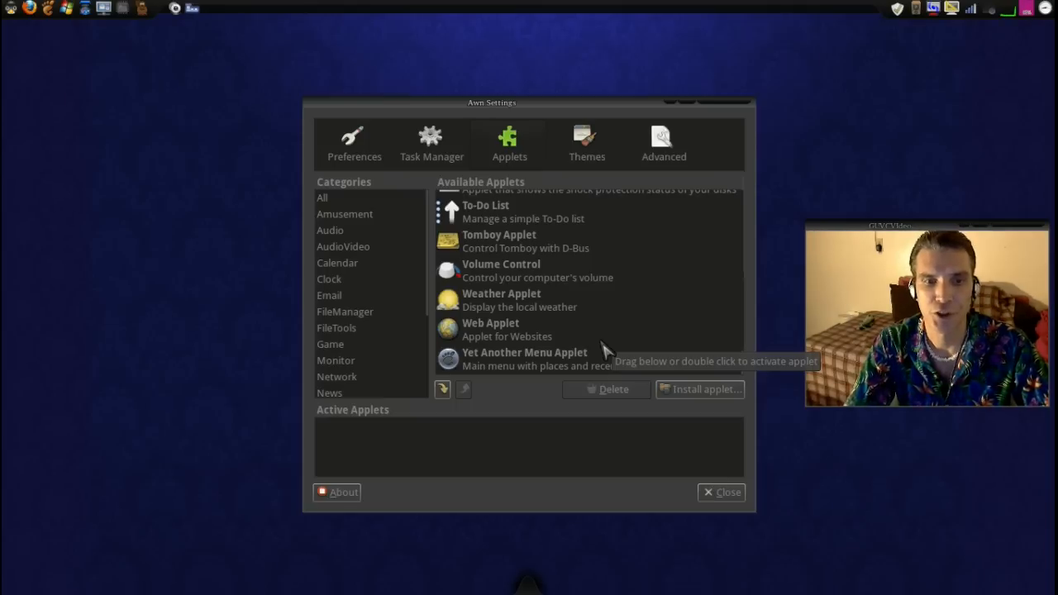
{"action": "mouse_move", "coordinate": [477, 321]}
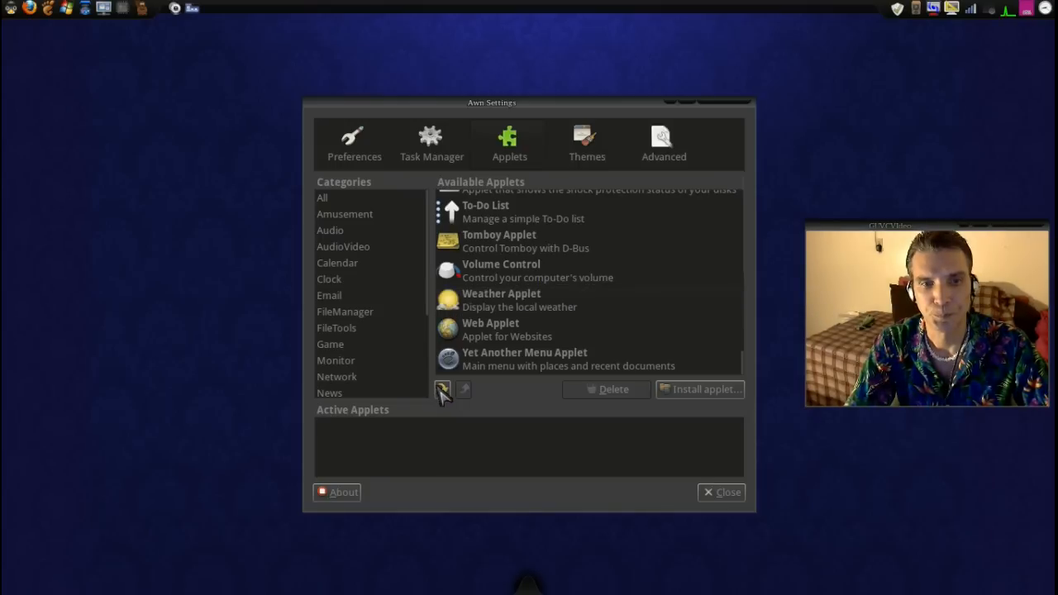
{"action": "left_click", "coordinate": [442, 389]}
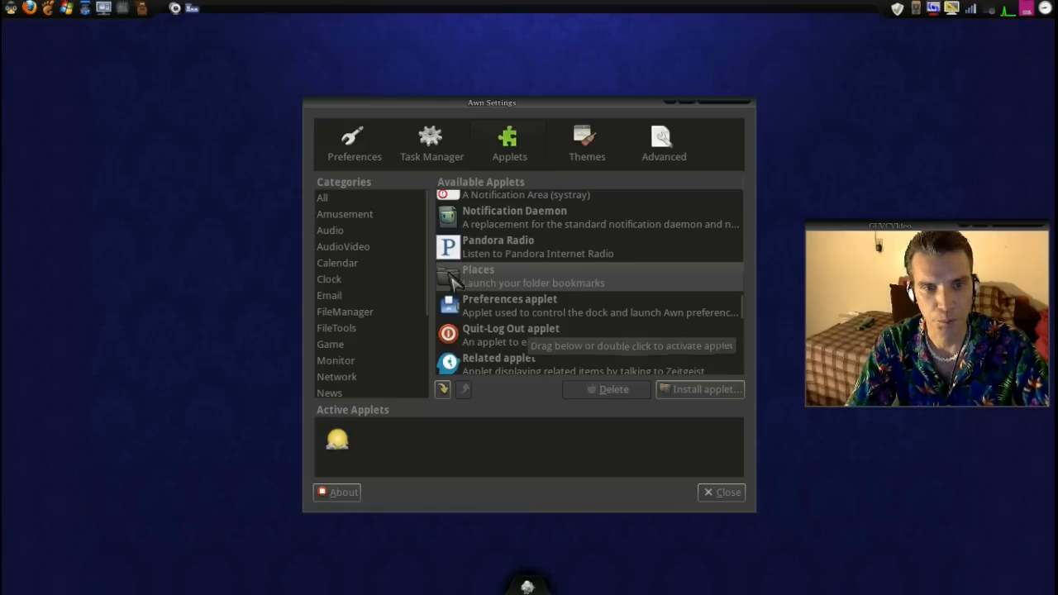
Activate the Places applet so it joins the Weather Applet among active applets
{"action": "double_click", "coordinate": [478, 275]}
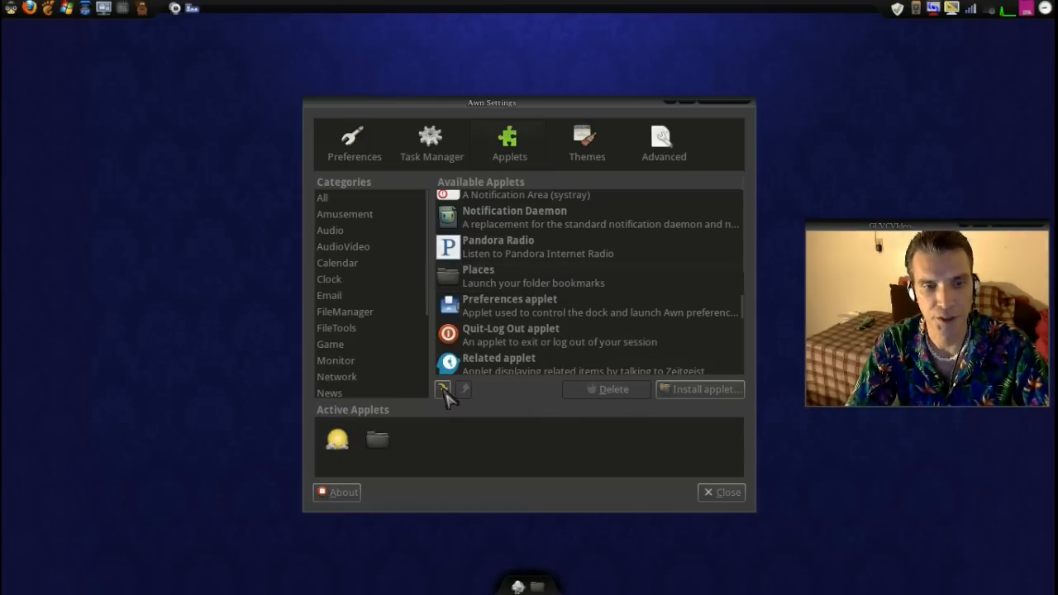
{"action": "scroll", "scroll_direction": "up", "scroll_amount": 3}
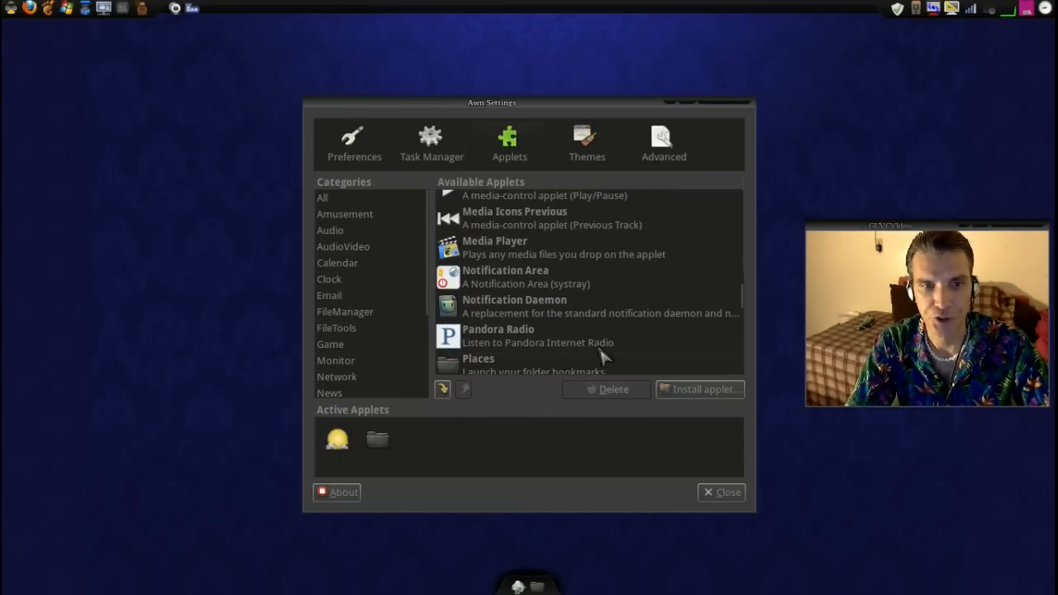
{"action": "mouse_move", "coordinate": [835, 9]}
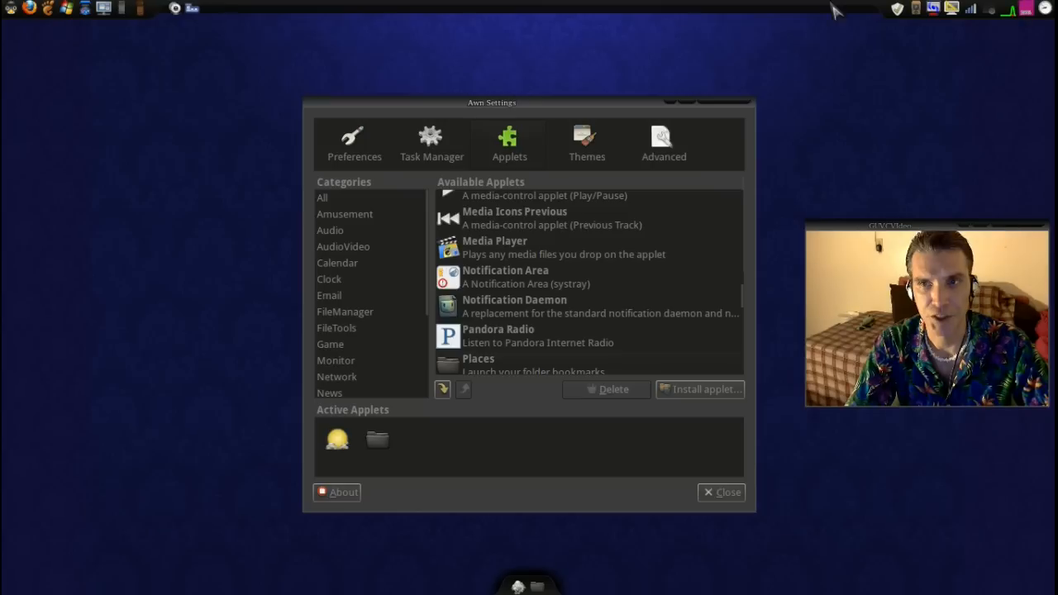
{"action": "mouse_move", "coordinate": [471, 222]}
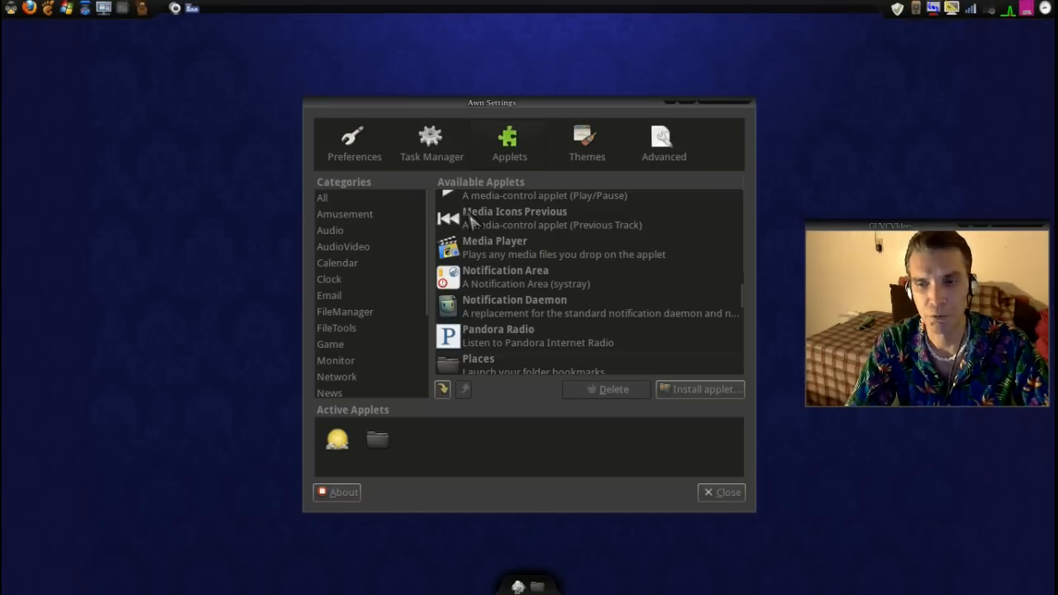
{"action": "mouse_move", "coordinate": [471, 243]}
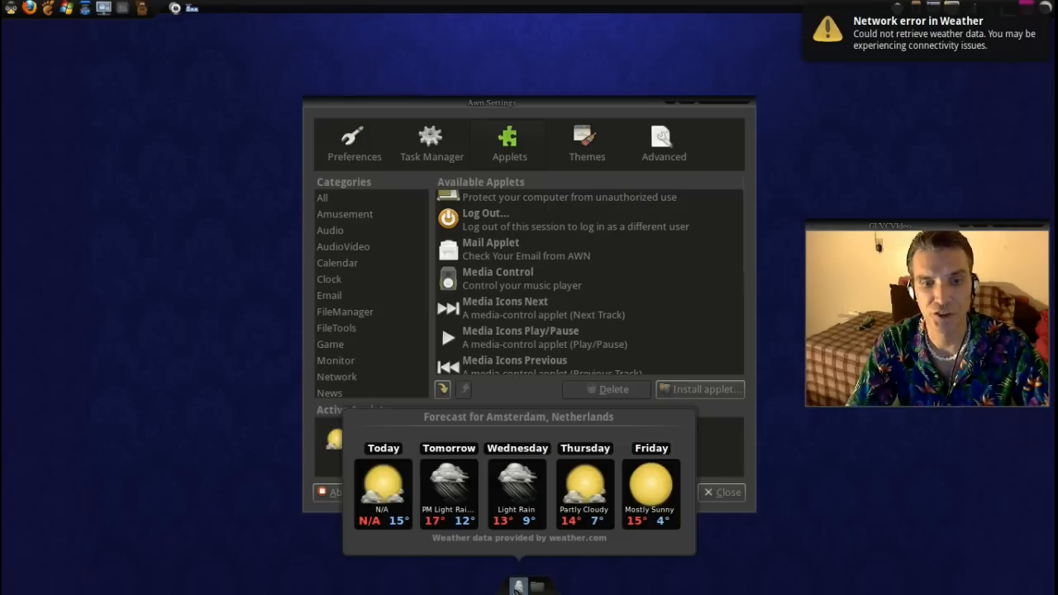
{"action": "mouse_move", "coordinate": [620, 512]}
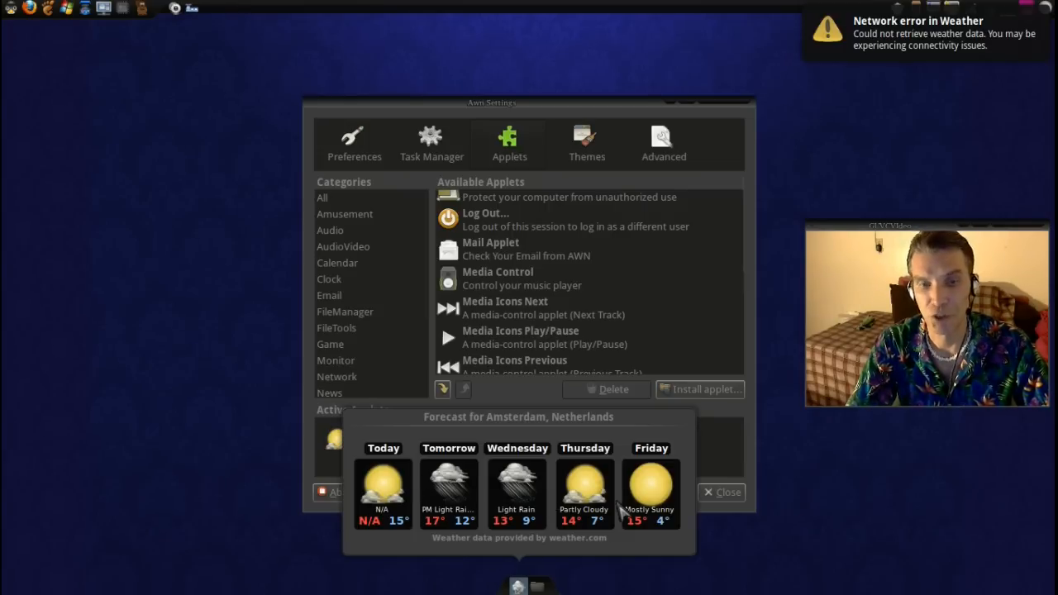
{"action": "mouse_move", "coordinate": [599, 525]}
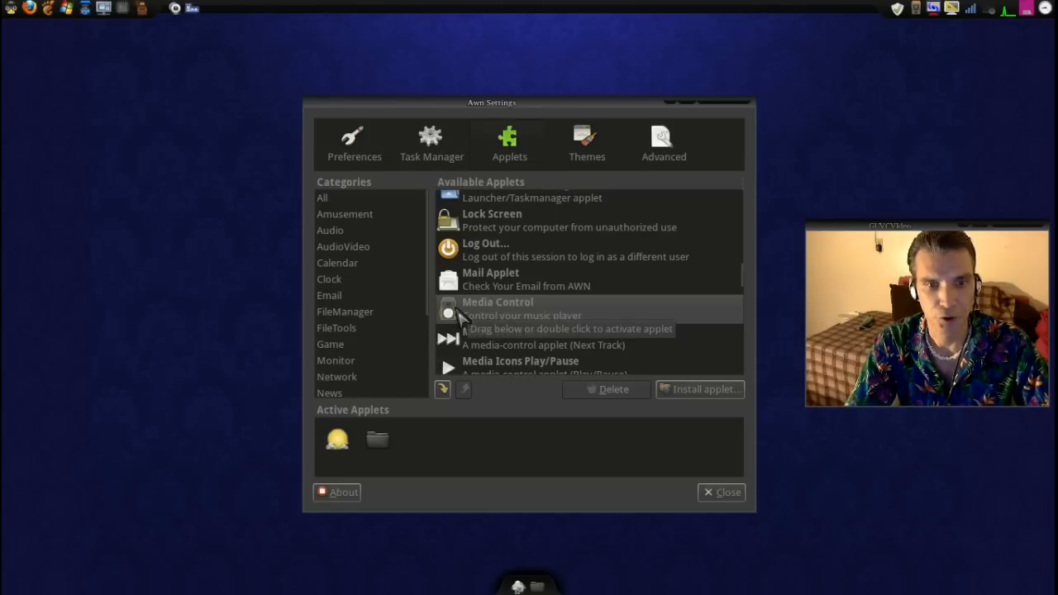
Activate Media Control, Log Out, Notification Area, Hardware Sensors and File Browser Launcher
{"action": "double_click", "coordinate": [497, 308]}
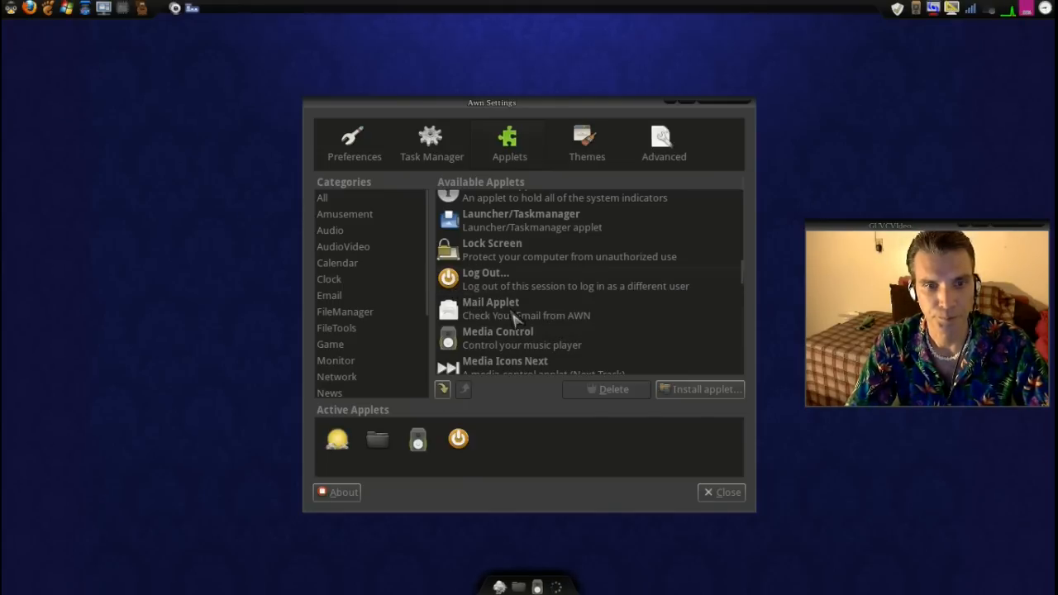
{"action": "scroll", "scroll_direction": "down", "scroll_amount": 3}
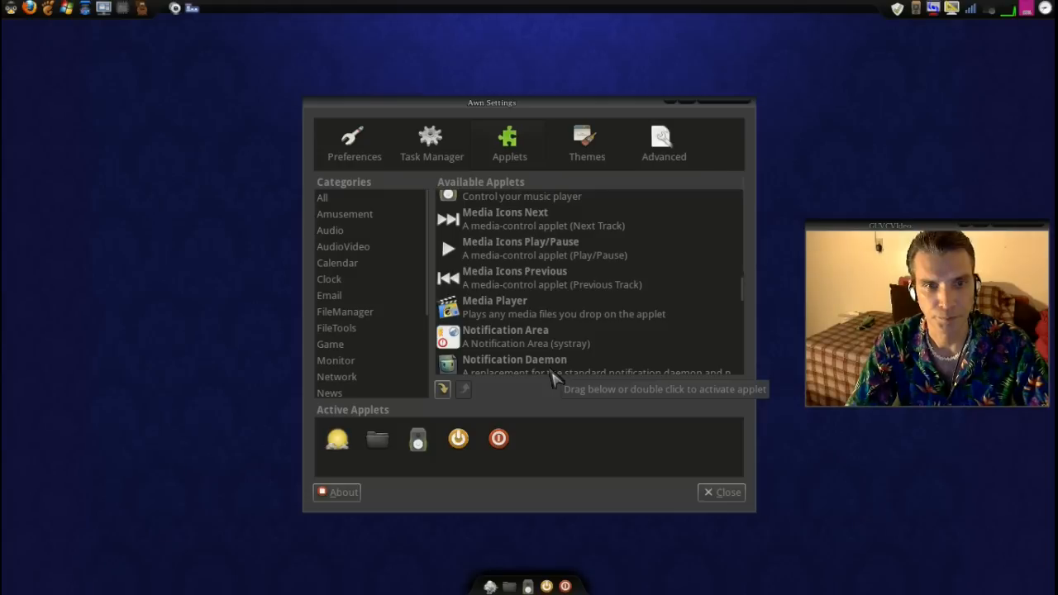
{"action": "scroll", "scroll_direction": "down", "scroll_amount": 3}
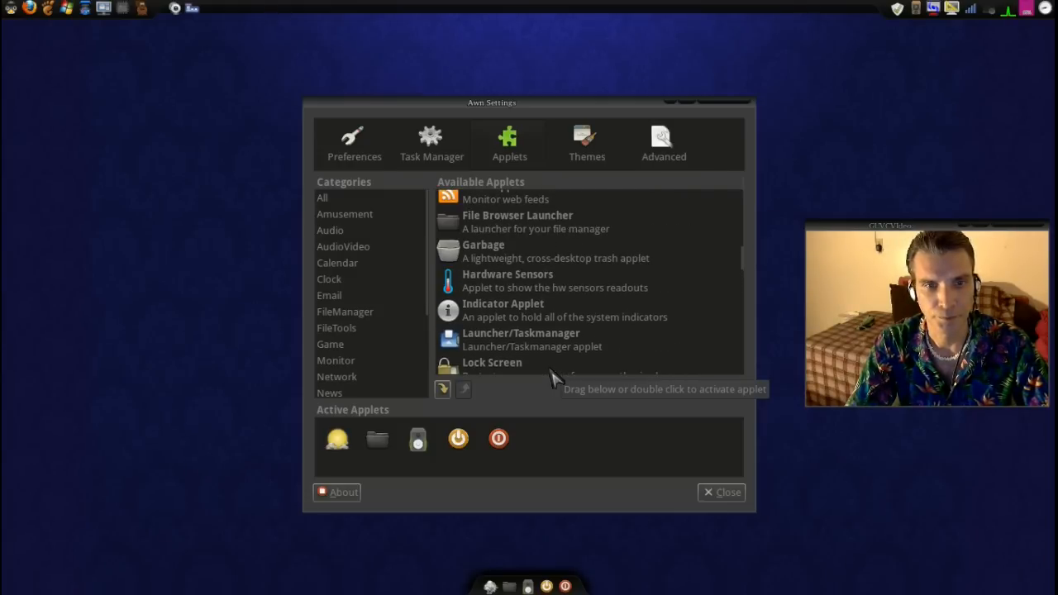
{"action": "left_click", "coordinate": [508, 281]}
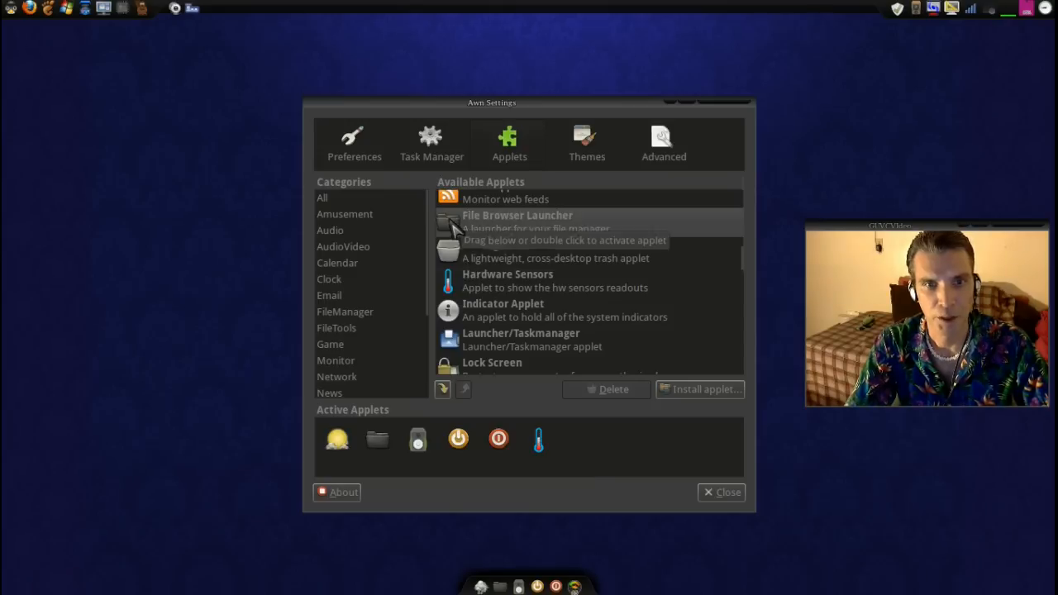
{"action": "double_click", "coordinate": [517, 221]}
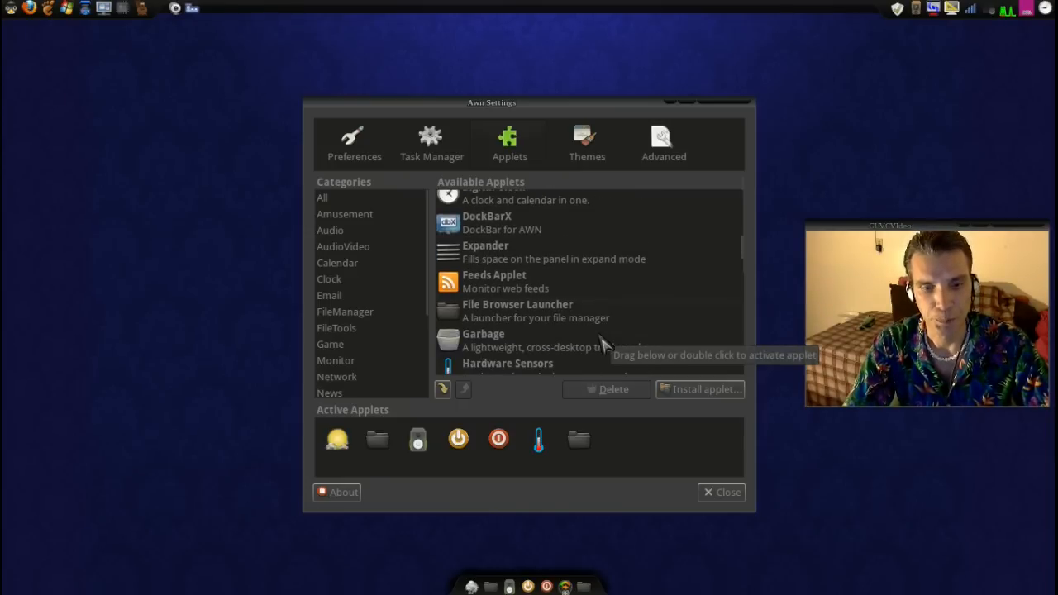
Place three Separator applets between groups of active applets
{"action": "scroll", "scroll_direction": "down", "scroll_amount": 3}
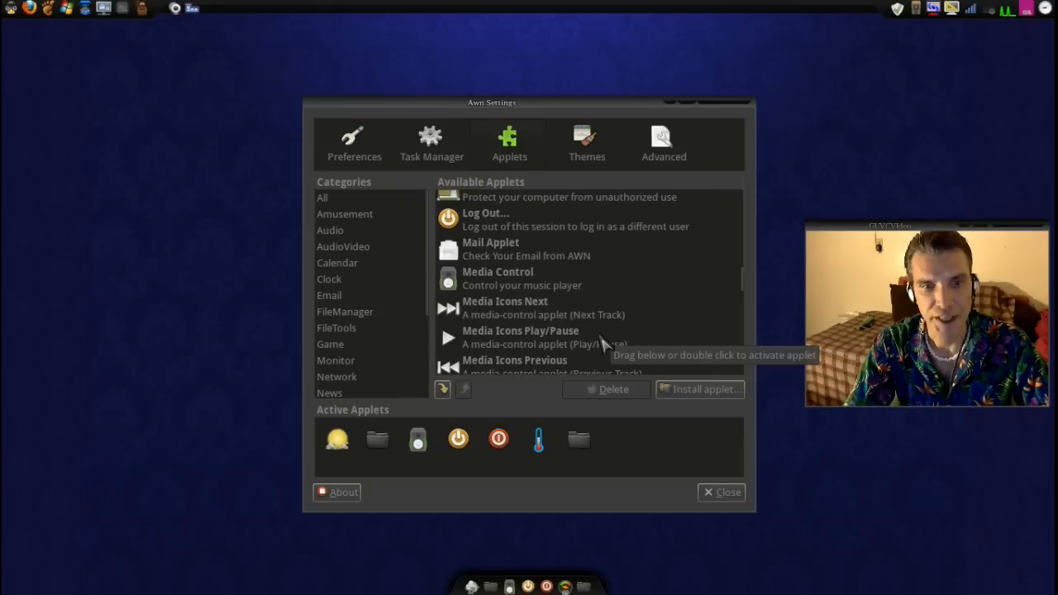
{"action": "scroll", "scroll_direction": "down", "scroll_amount": 3}
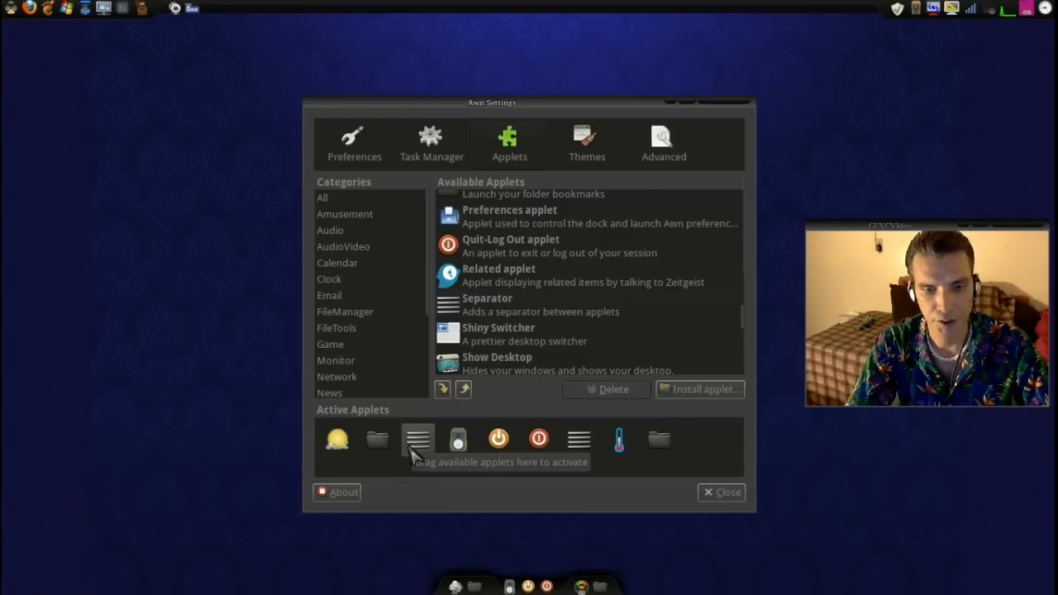
{"action": "mouse_move", "coordinate": [587, 545]}
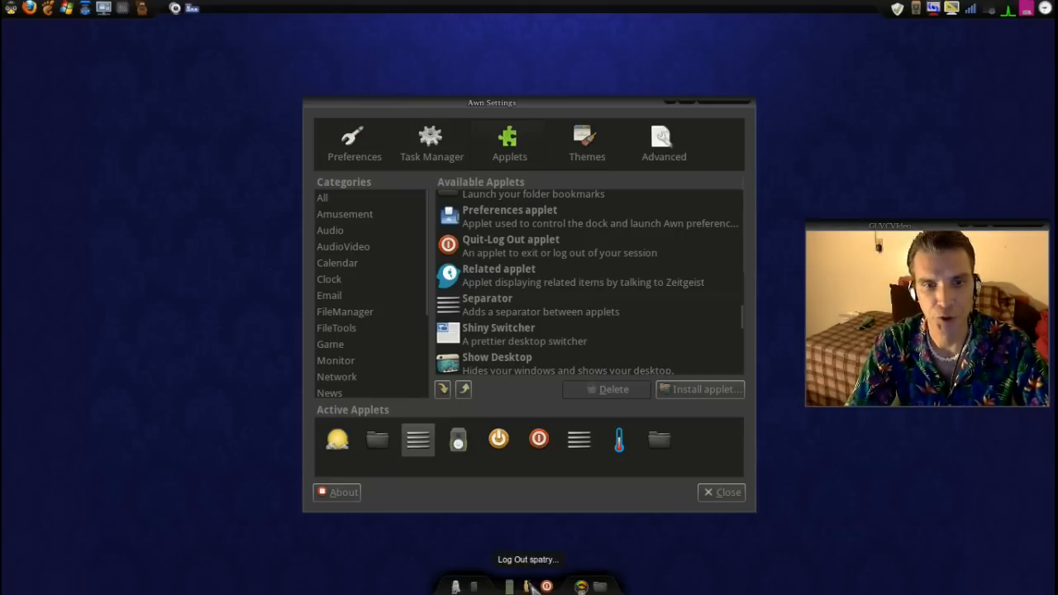
{"action": "scroll", "scroll_direction": "down", "scroll_amount": 3}
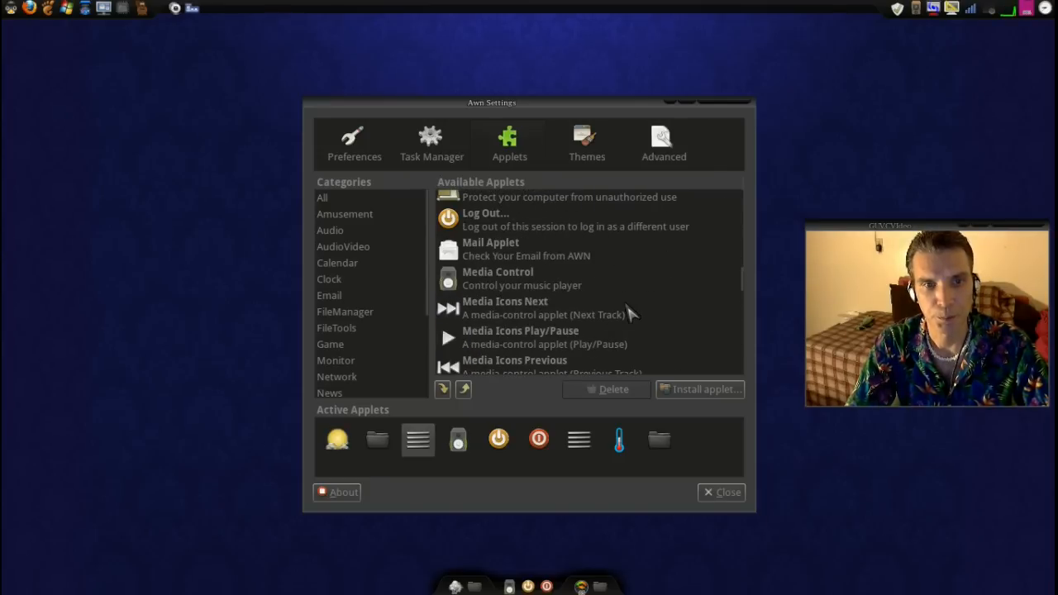
{"action": "scroll", "scroll_direction": "down", "scroll_amount": 3}
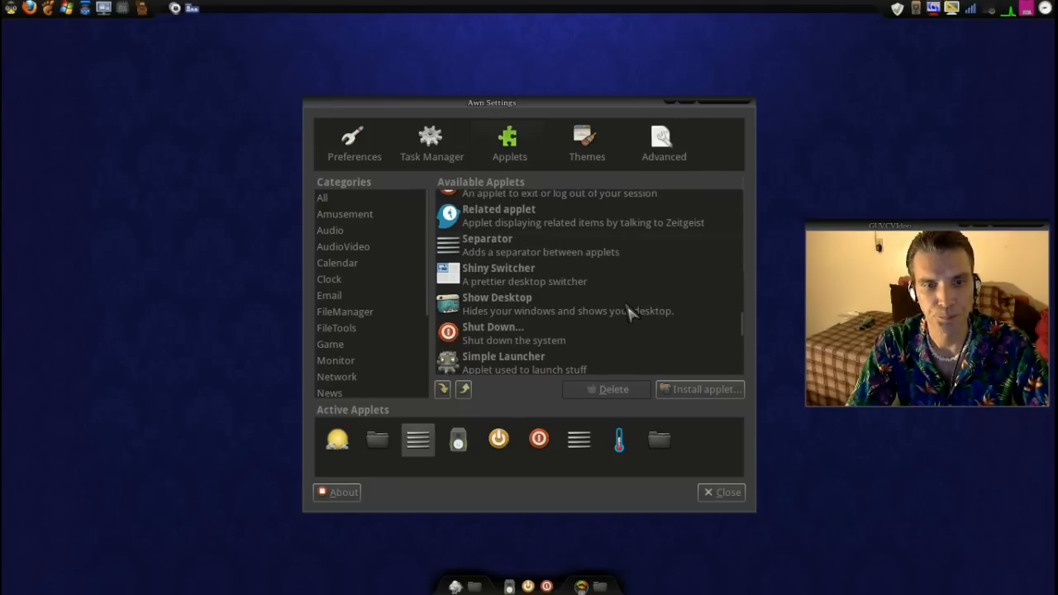
{"action": "scroll", "scroll_direction": "down", "scroll_amount": 3}
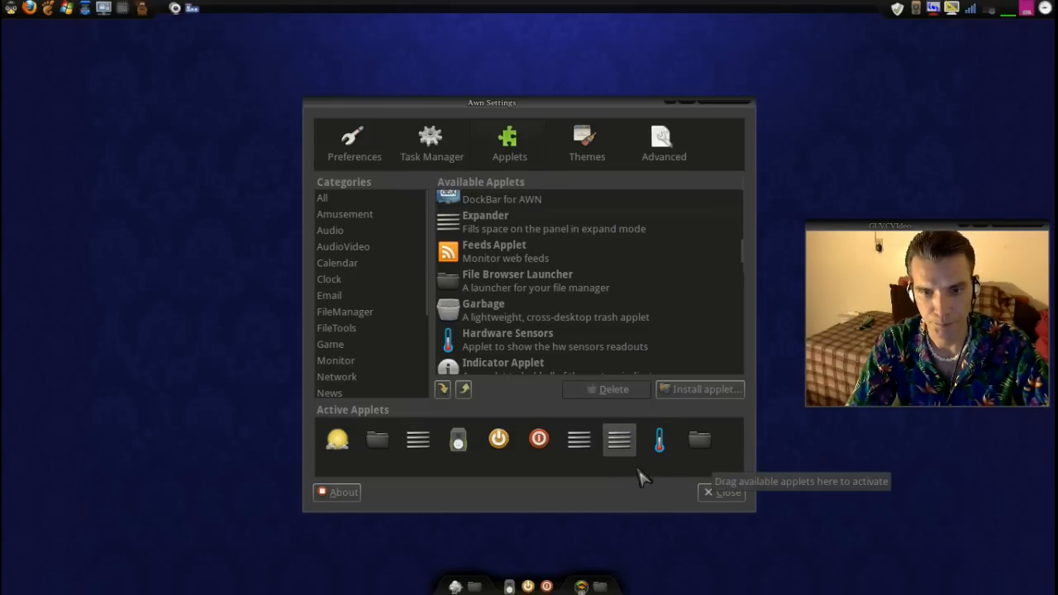
{"action": "mouse_move", "coordinate": [619, 439]}
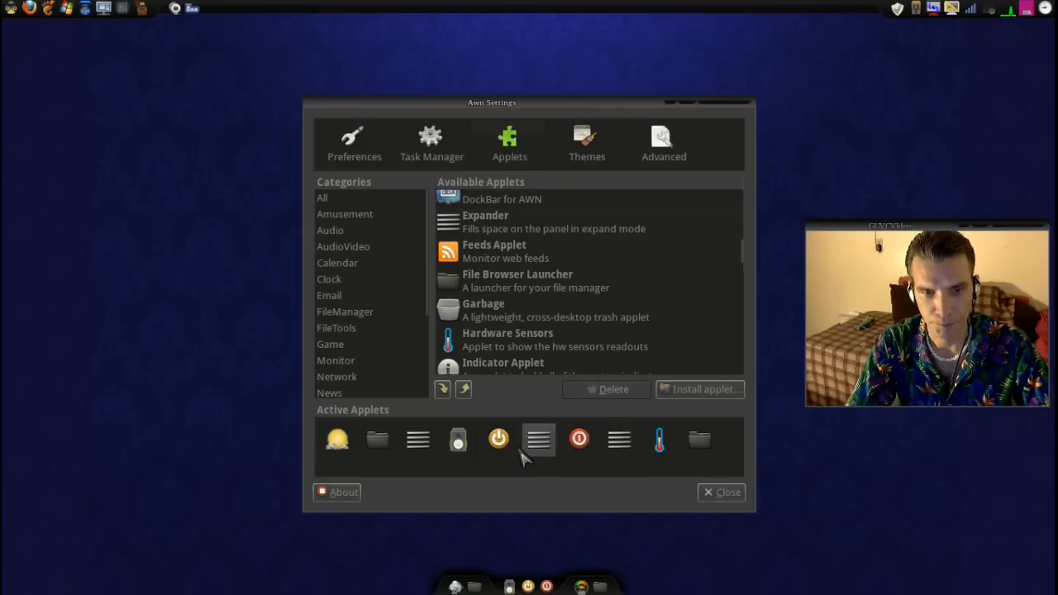
{"action": "left_click", "coordinate": [578, 438]}
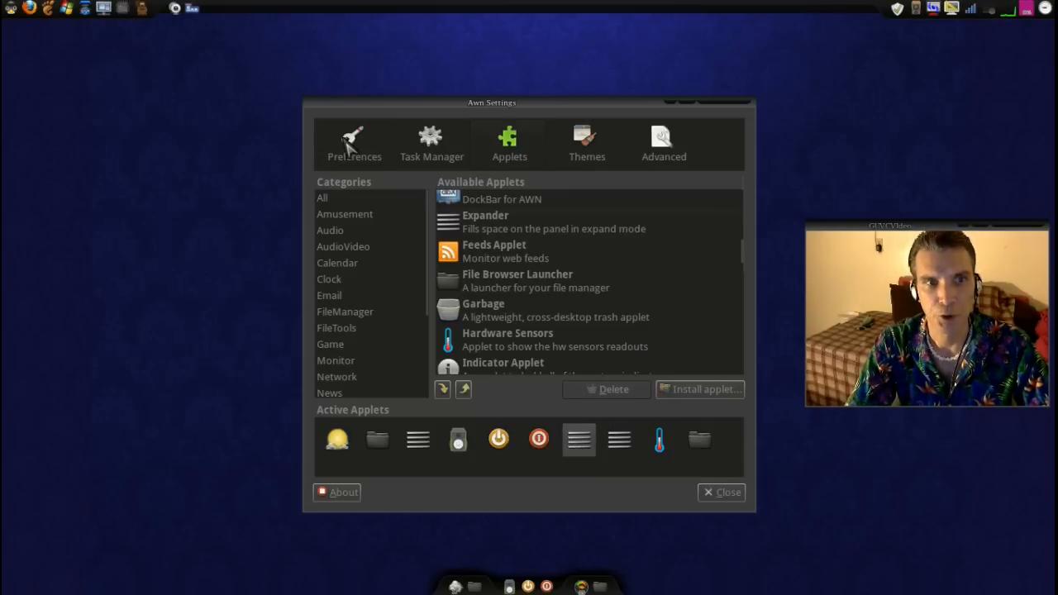
Enable 'Expand the panel' under Preferences so the dock spans the screen, then close AWN Settings
{"action": "left_click", "coordinate": [354, 142]}
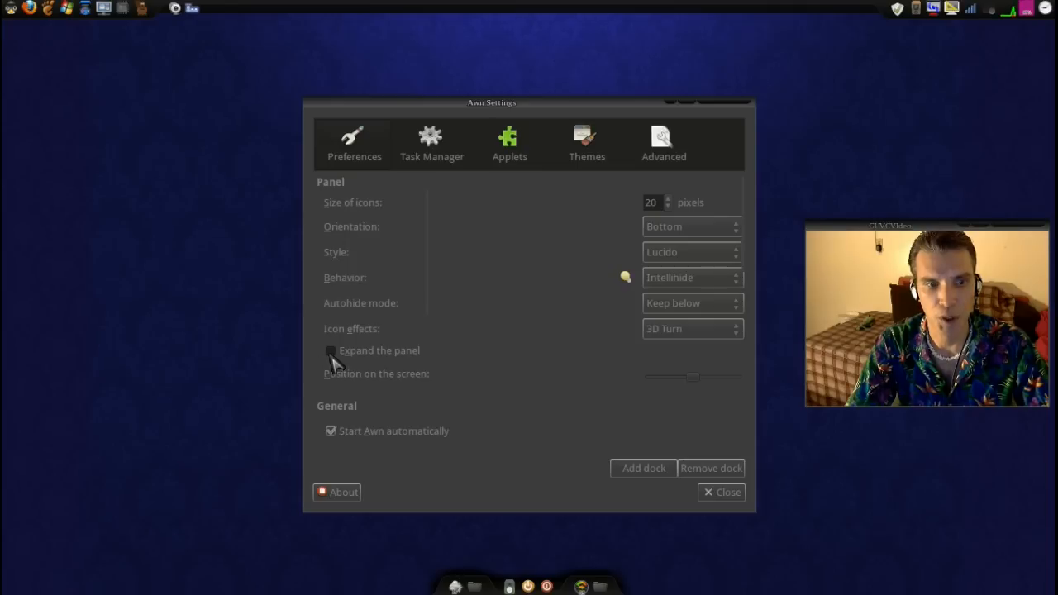
{"action": "left_click", "coordinate": [330, 350]}
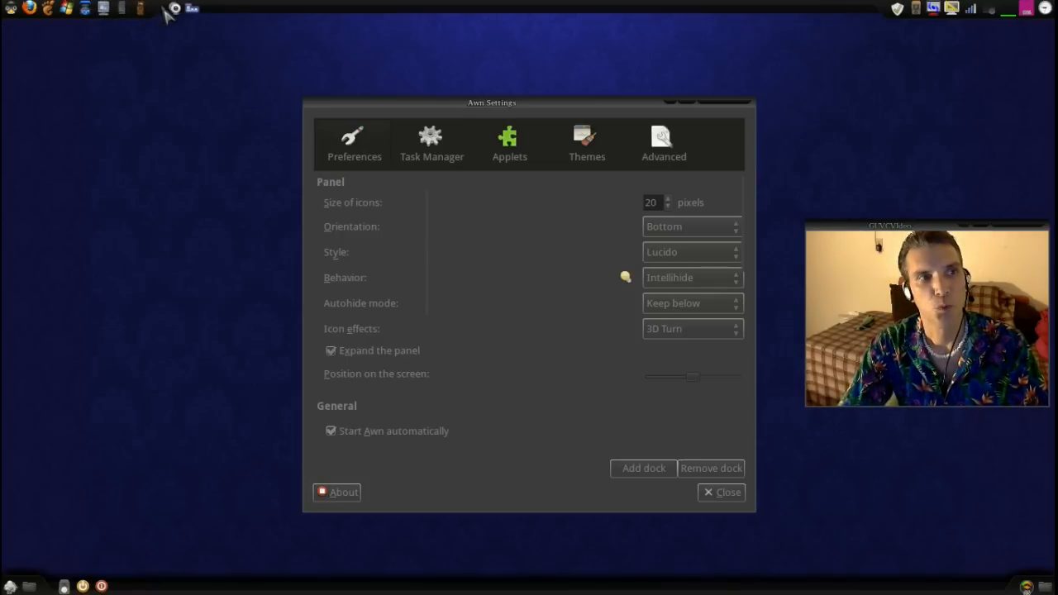
{"action": "mouse_move", "coordinate": [878, 10]}
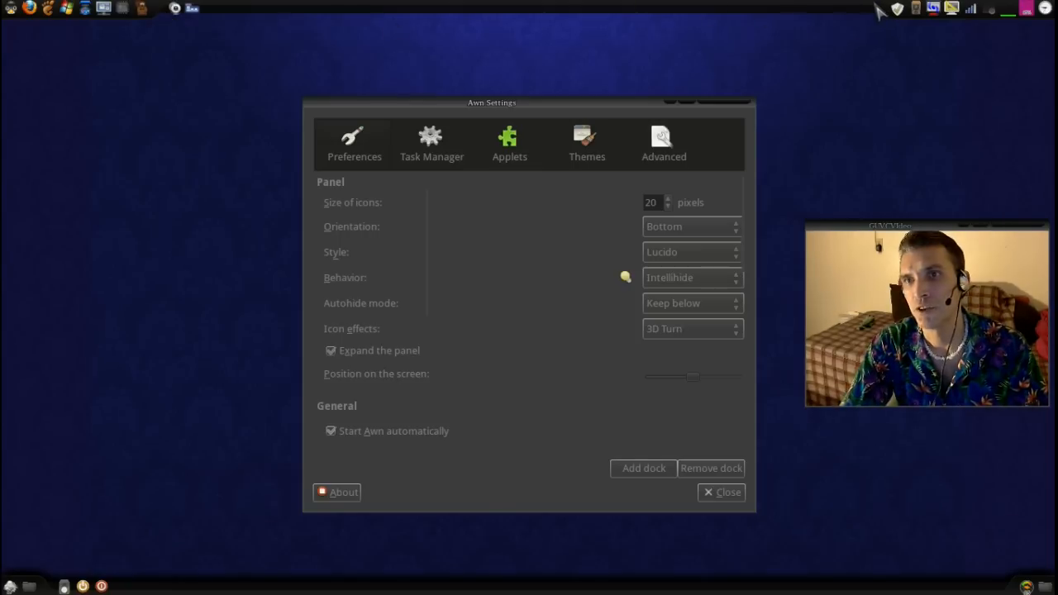
{"action": "mouse_move", "coordinate": [868, 28]}
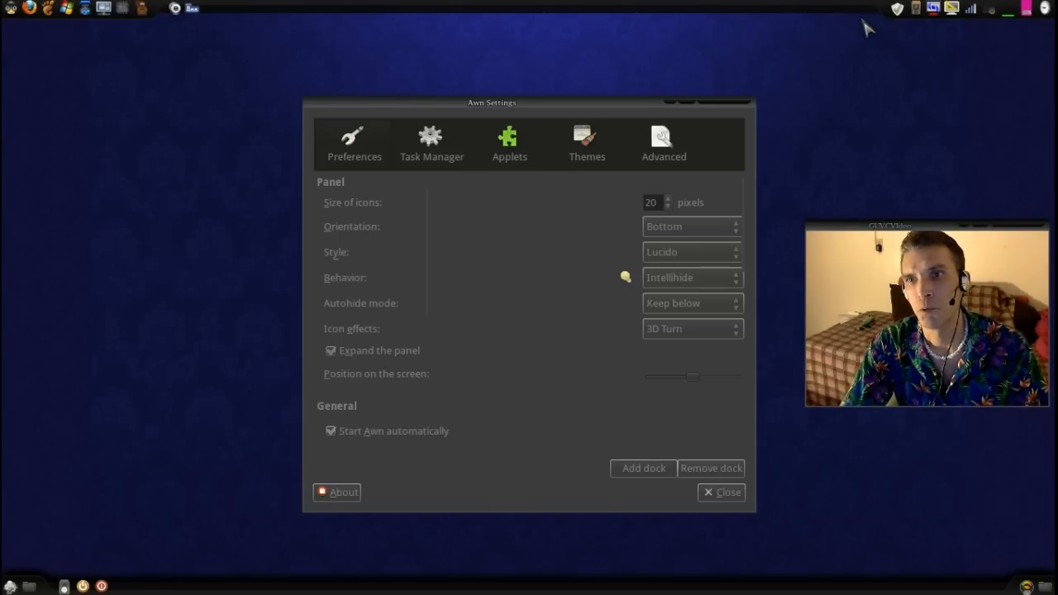
{"action": "mouse_move", "coordinate": [912, 101]}
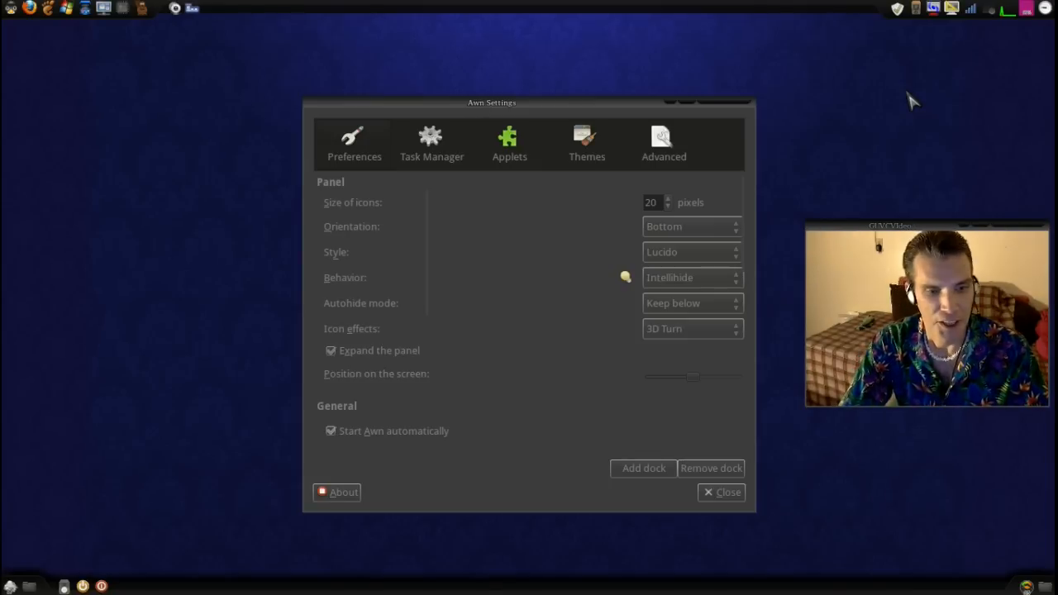
{"action": "mouse_move", "coordinate": [517, 416]}
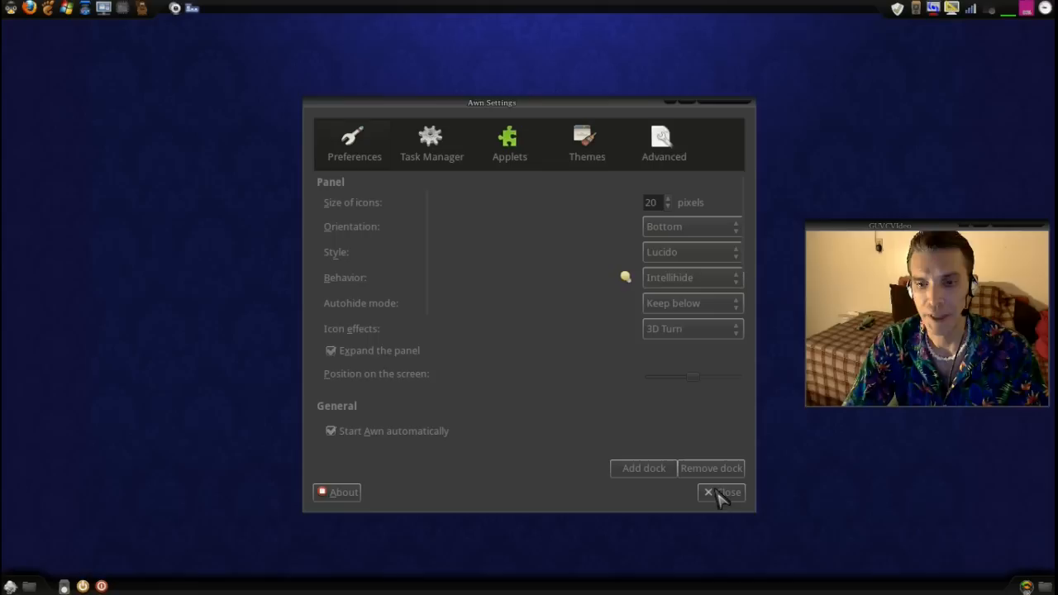
{"action": "left_click", "coordinate": [720, 492]}
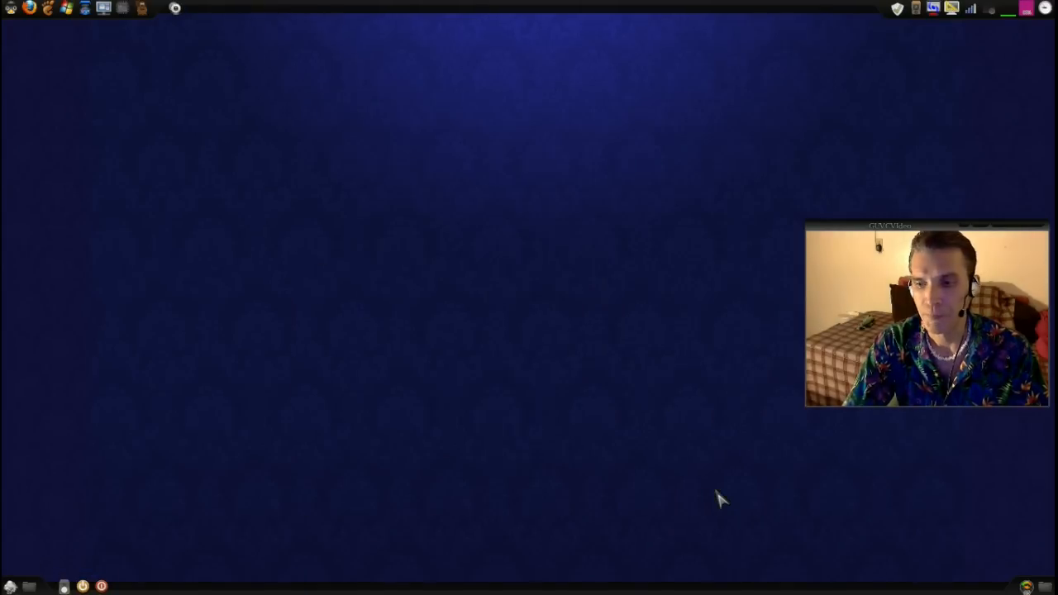